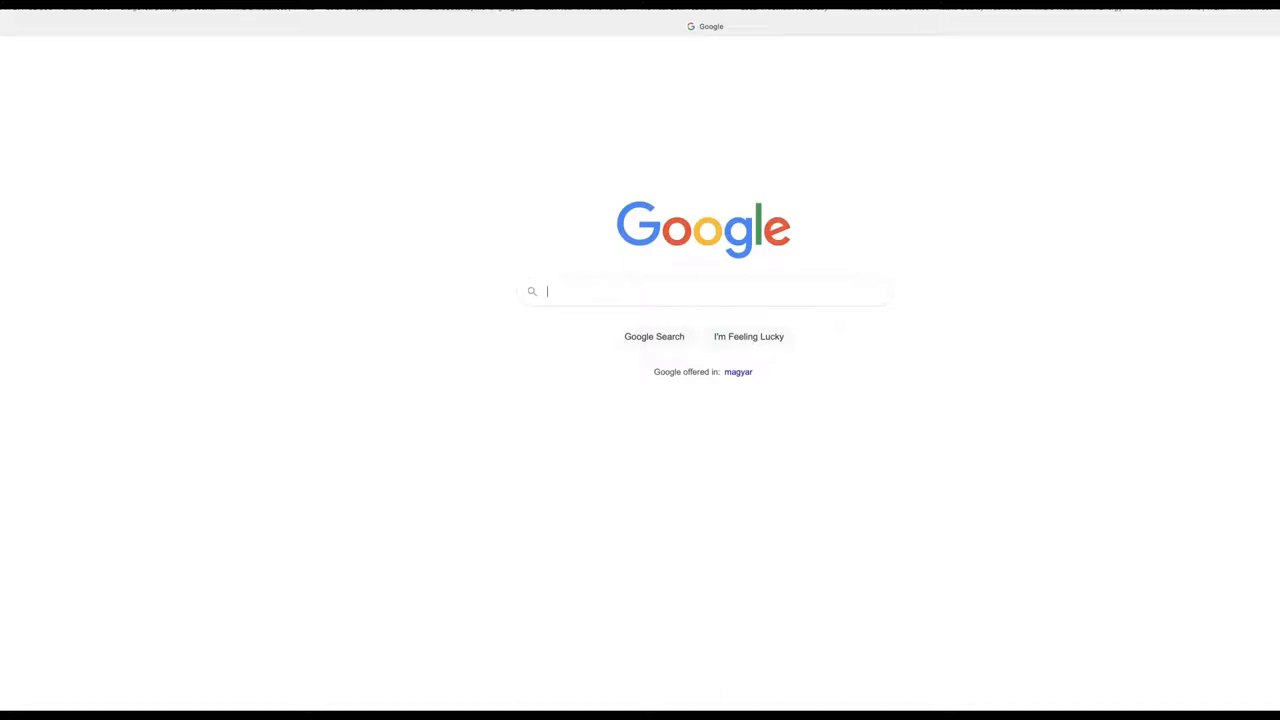
Search Google for 'cell phone towers near me' using the suggestion, after clearing a mistyped start
click(468, 488)
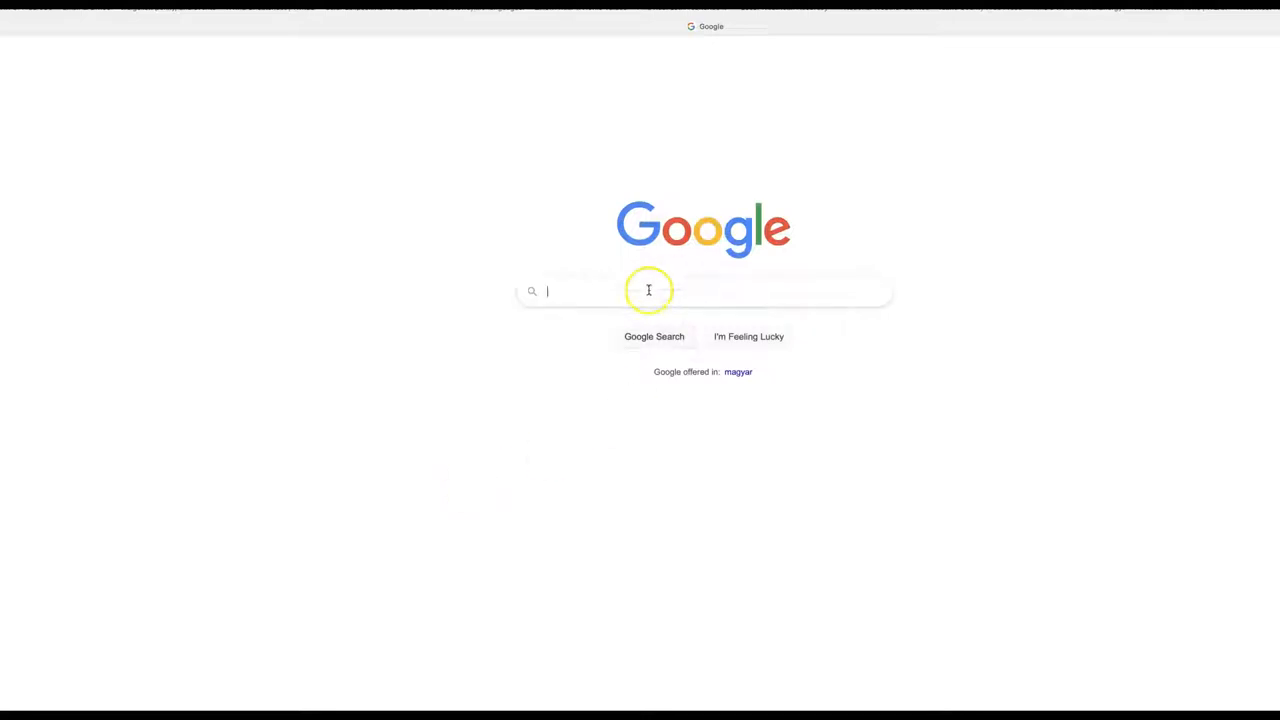
text(cel towers nea me)
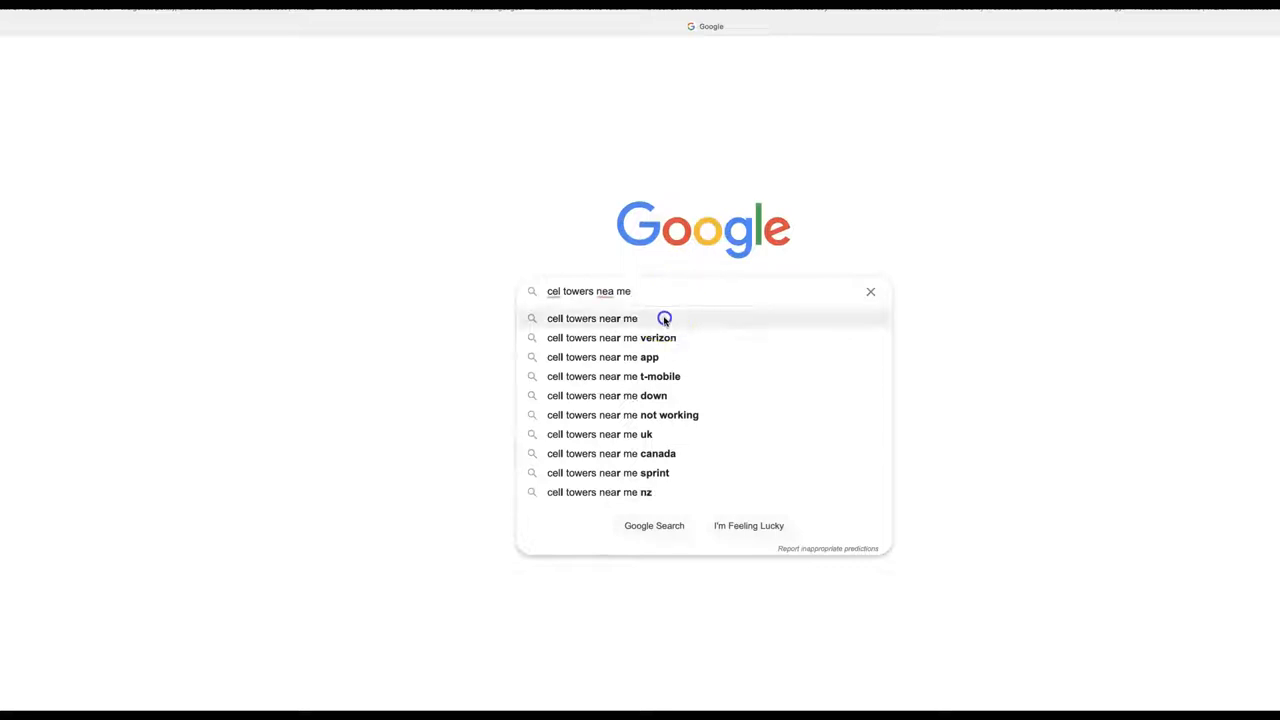
click(592, 318)
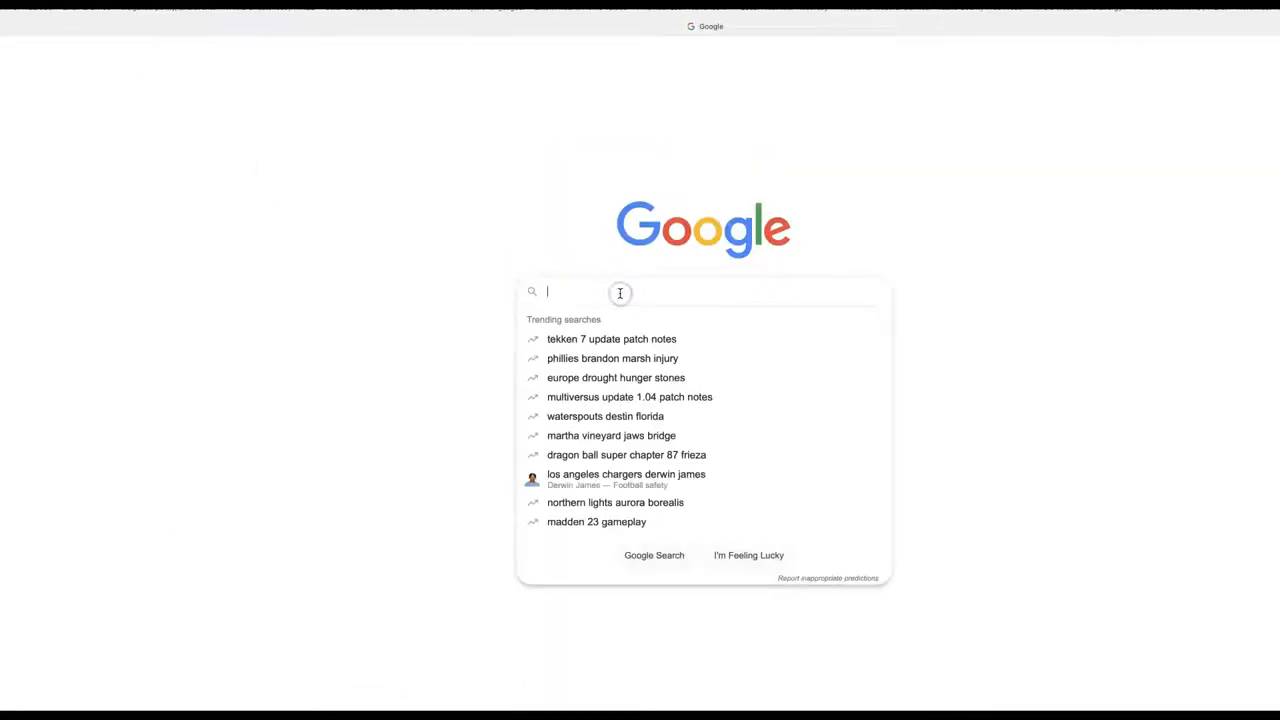
text(cell phone to)
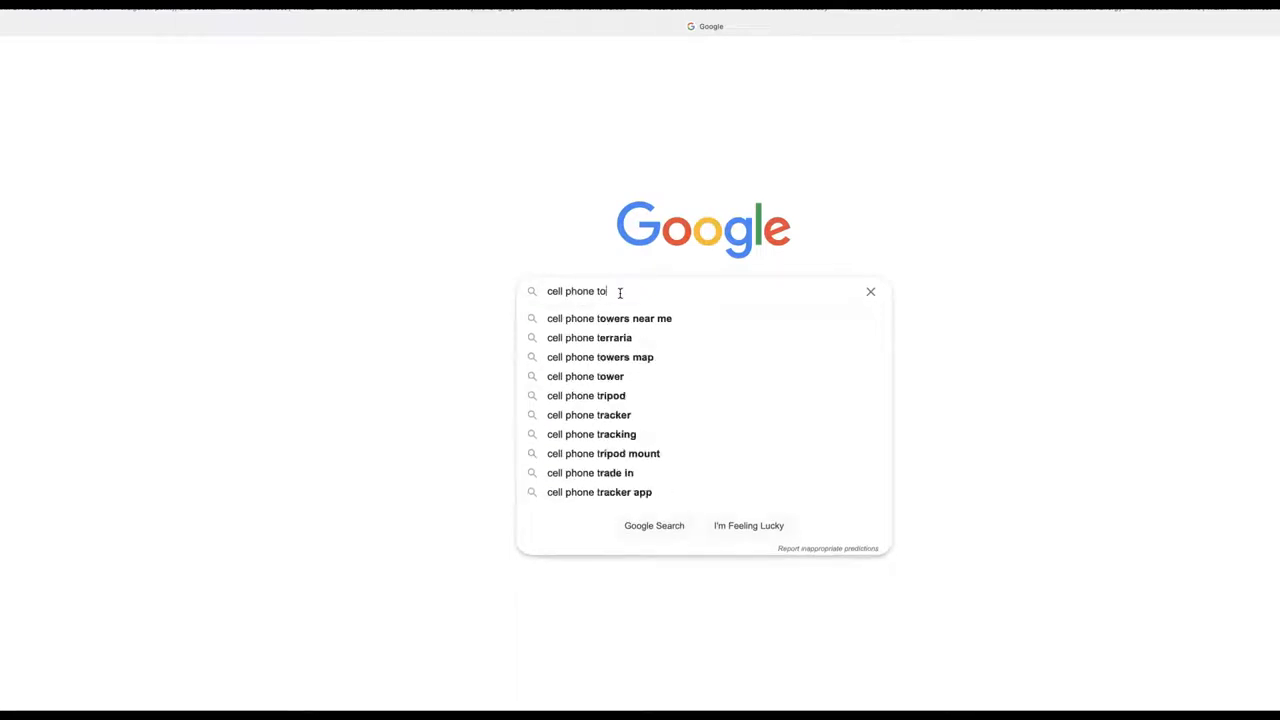
click(608, 318)
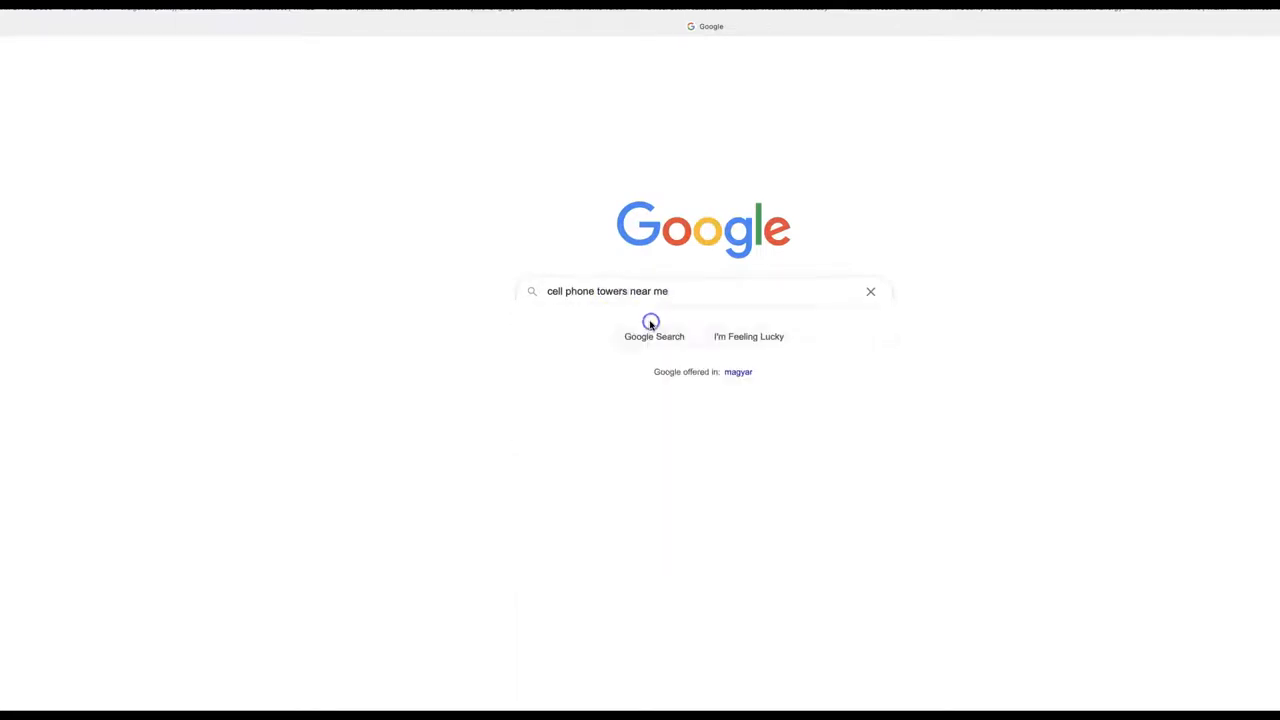
click(652, 322)
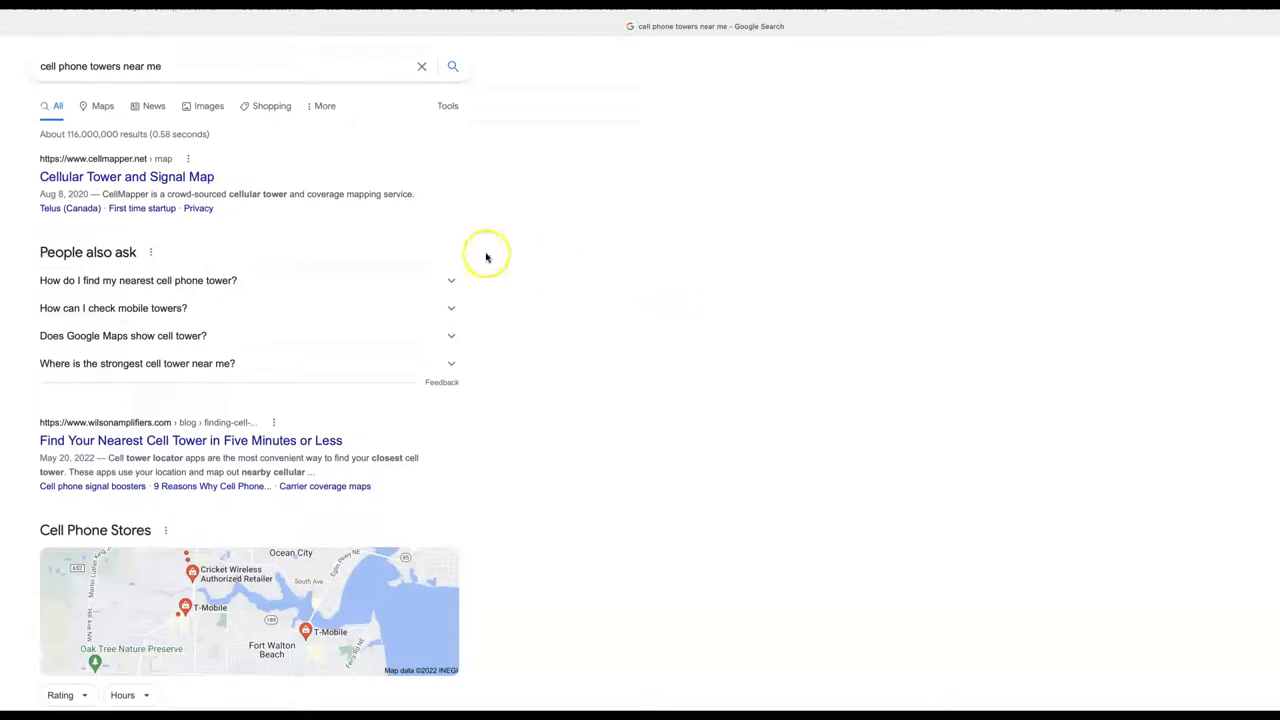
mouse_move(152, 176)
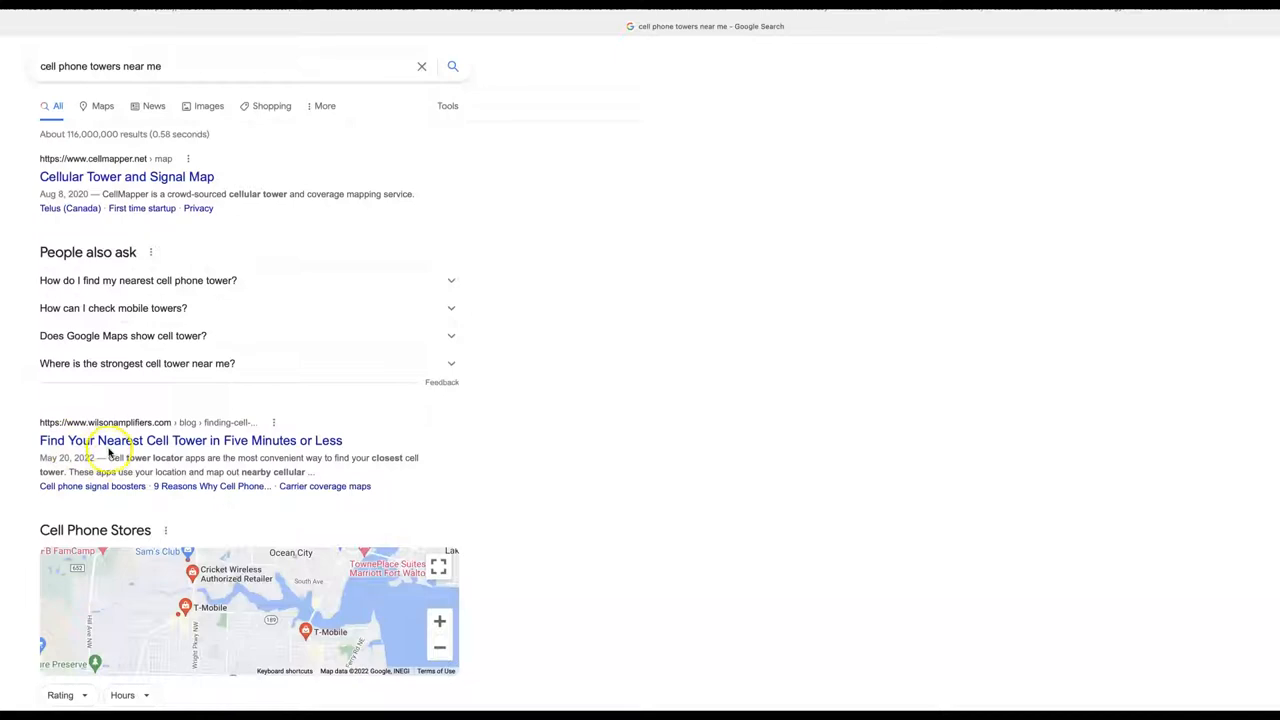
mouse_move(118, 60)
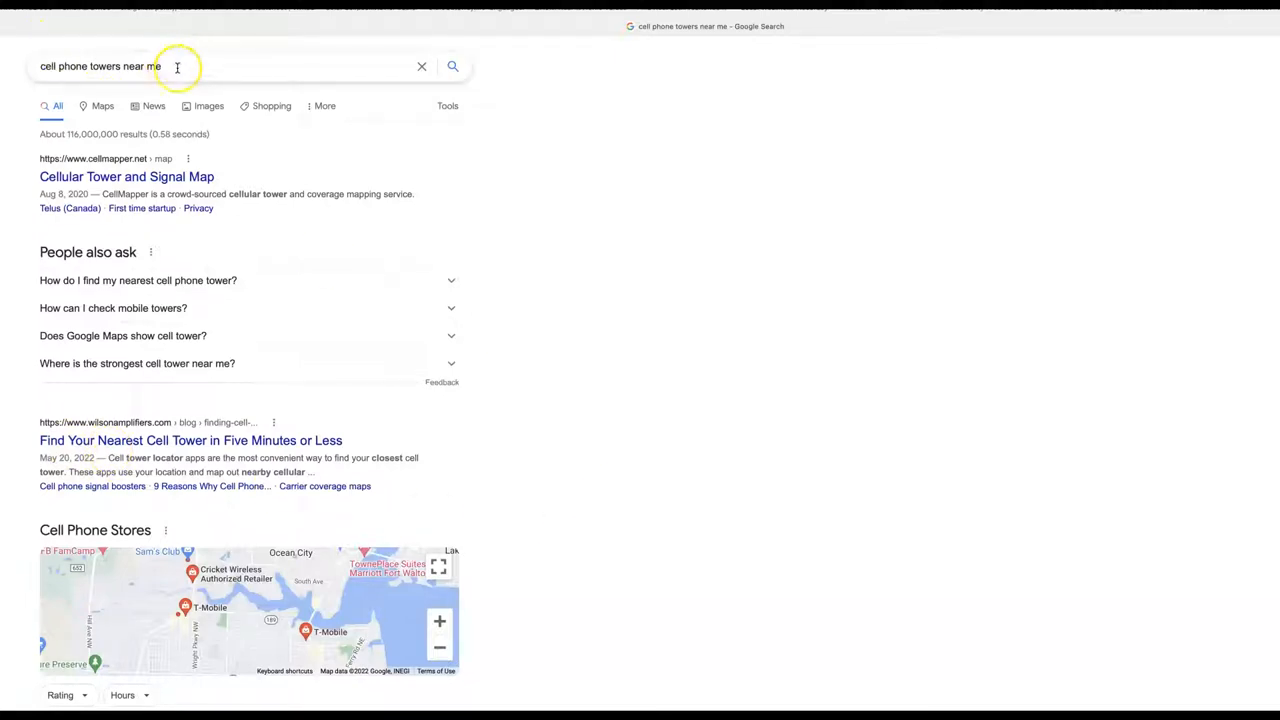
Replace the query with 'antenna search cell towers' via the suggestion and run it
click(176, 66)
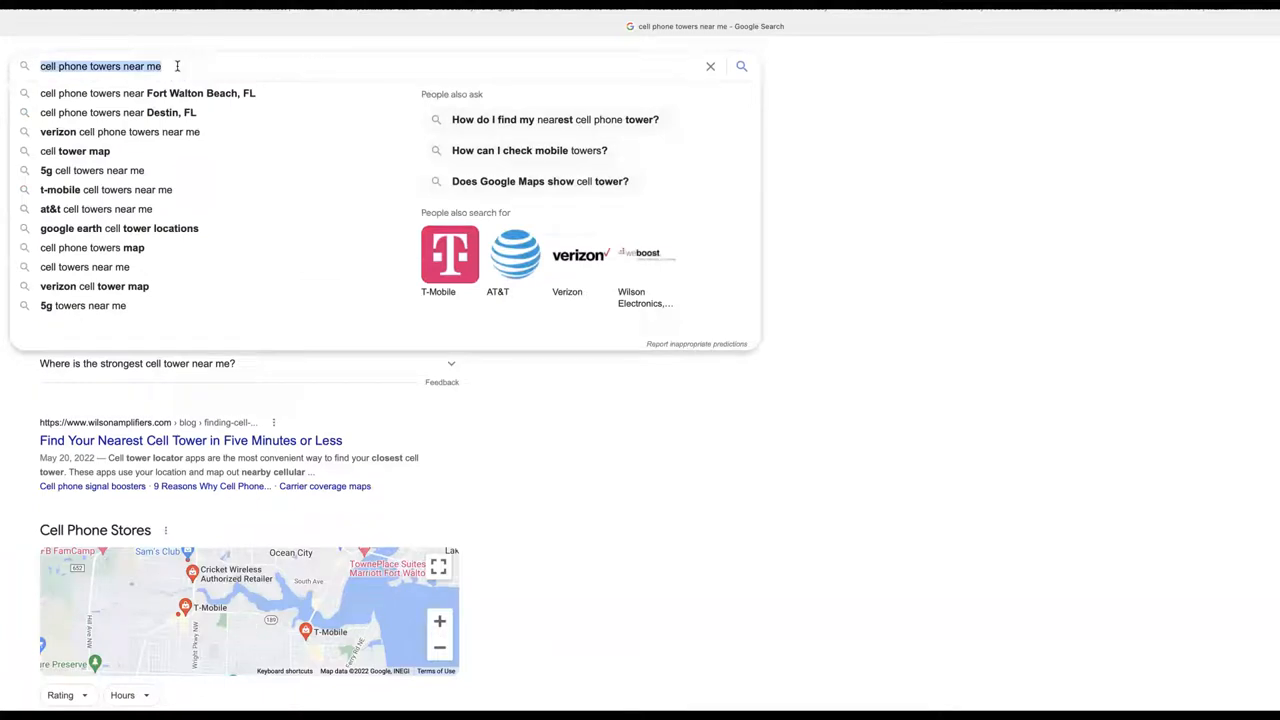
text(antenna se)
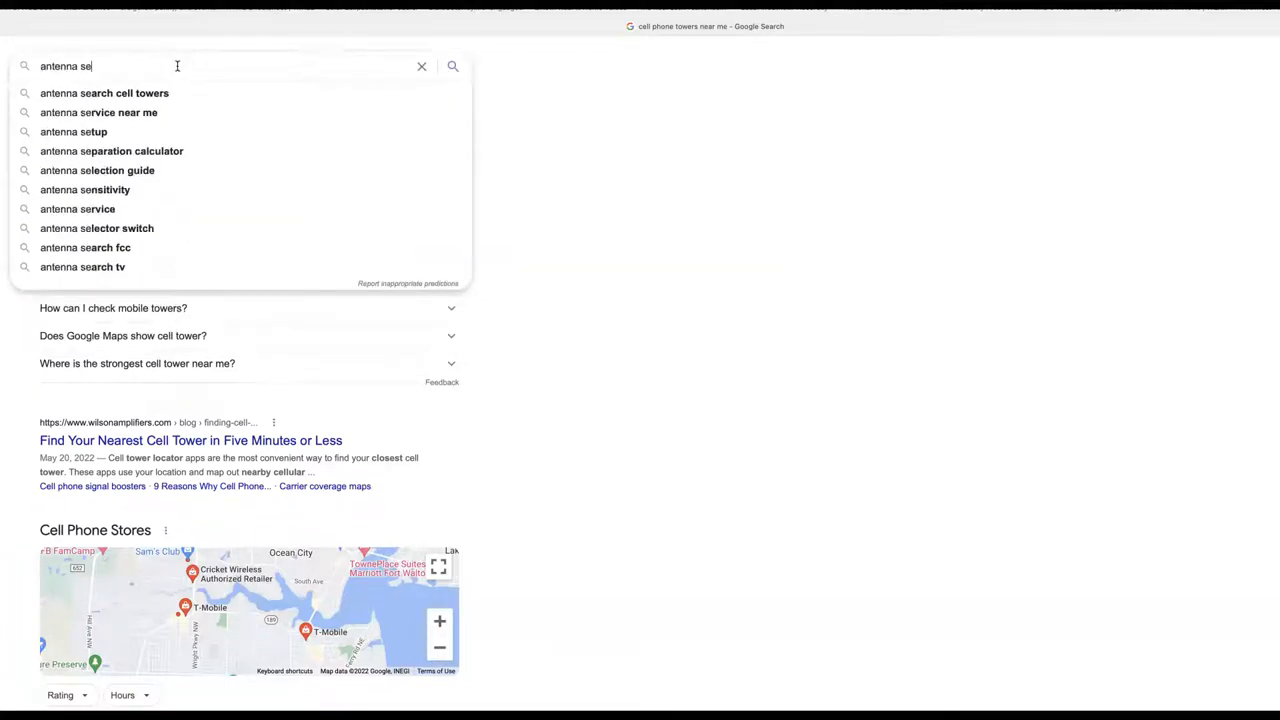
mouse_move(156, 96)
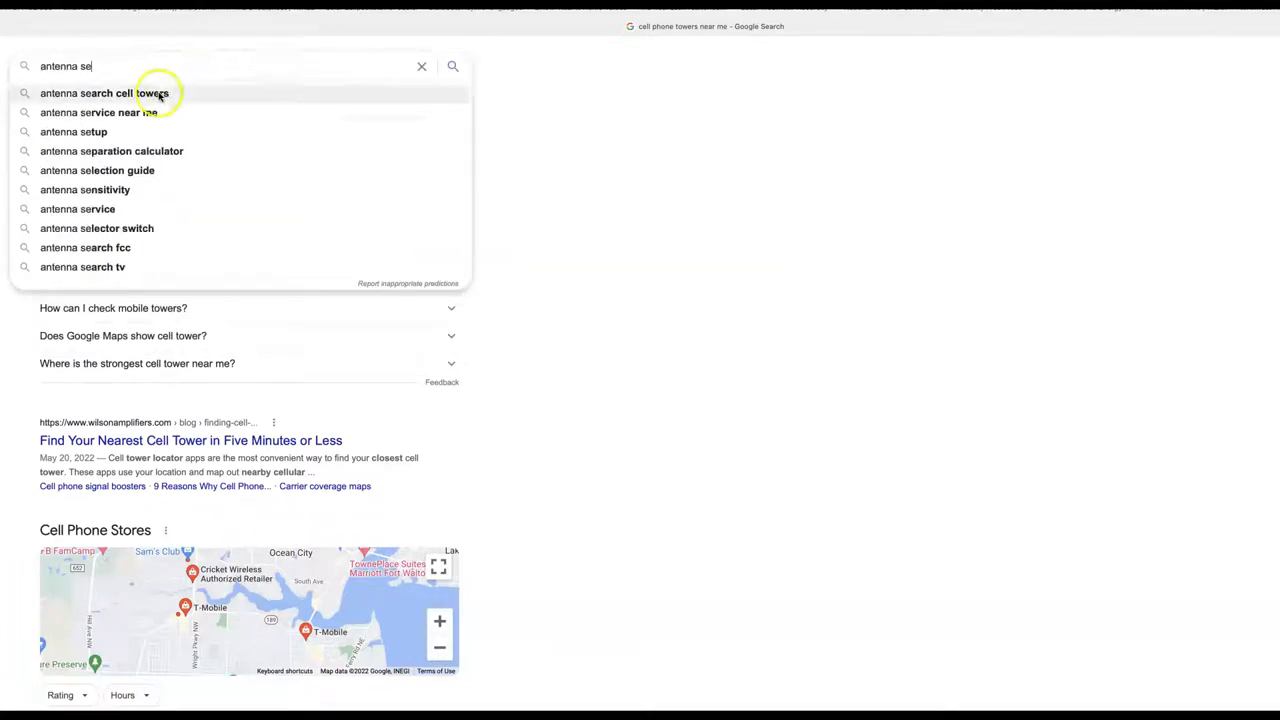
click(120, 94)
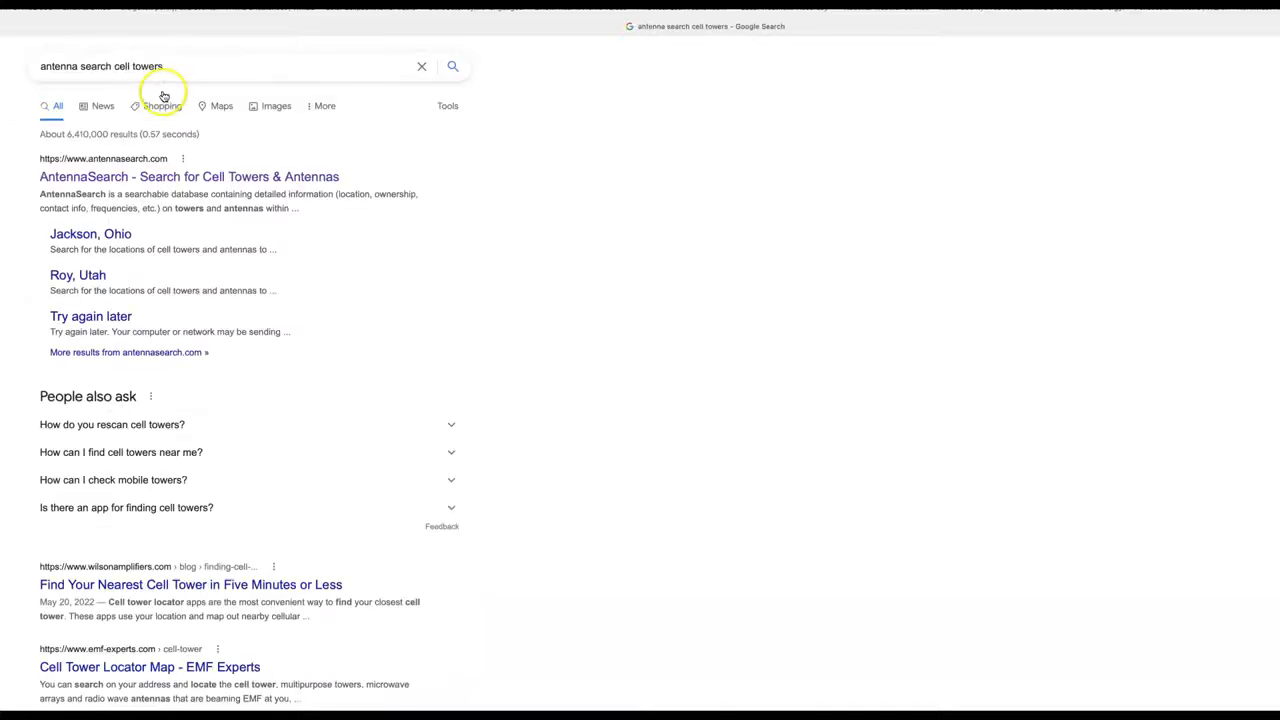
Go to the AntennaSearch site and submit an address search for 'grangeville idaho'
click(188, 176)
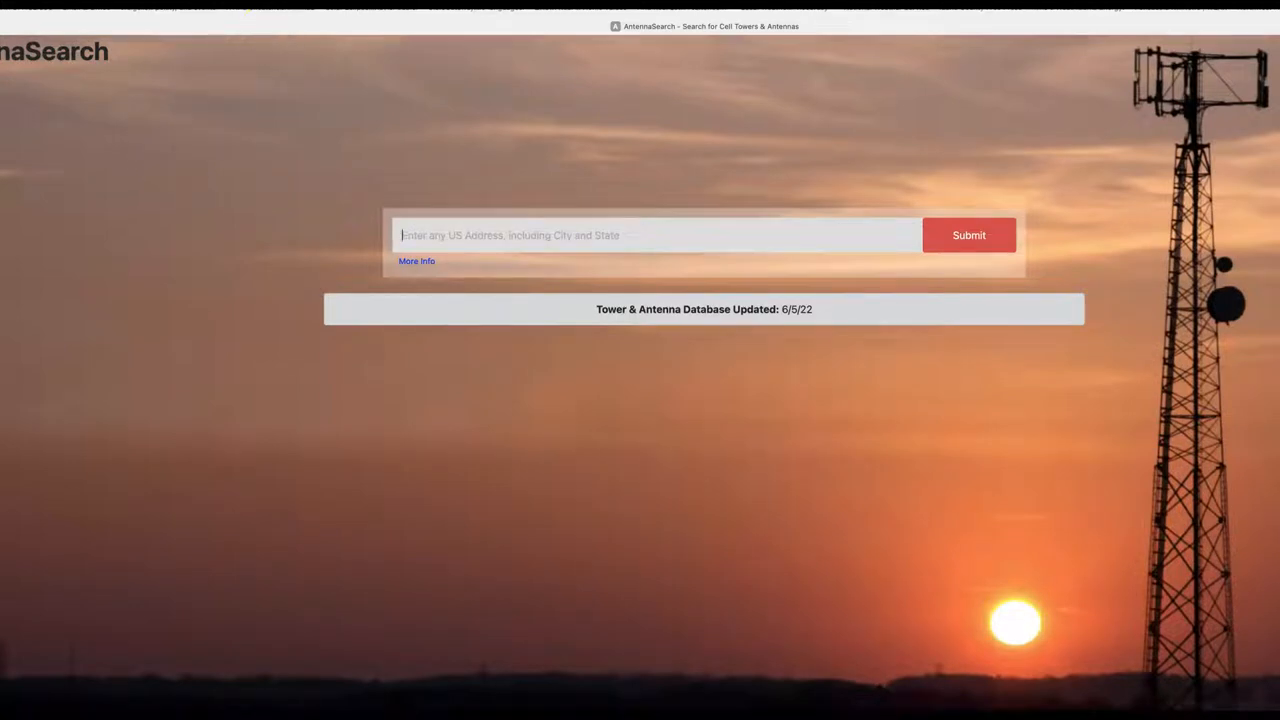
mouse_move(352, 132)
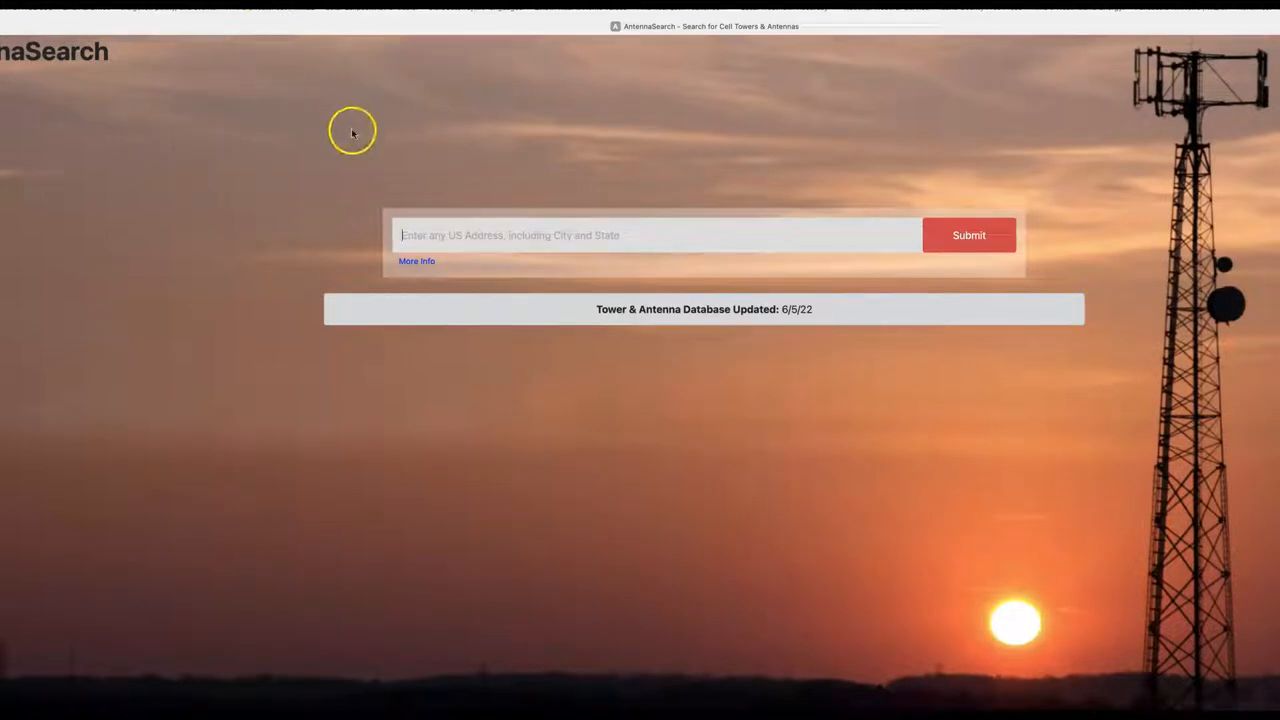
mouse_move(826, 90)
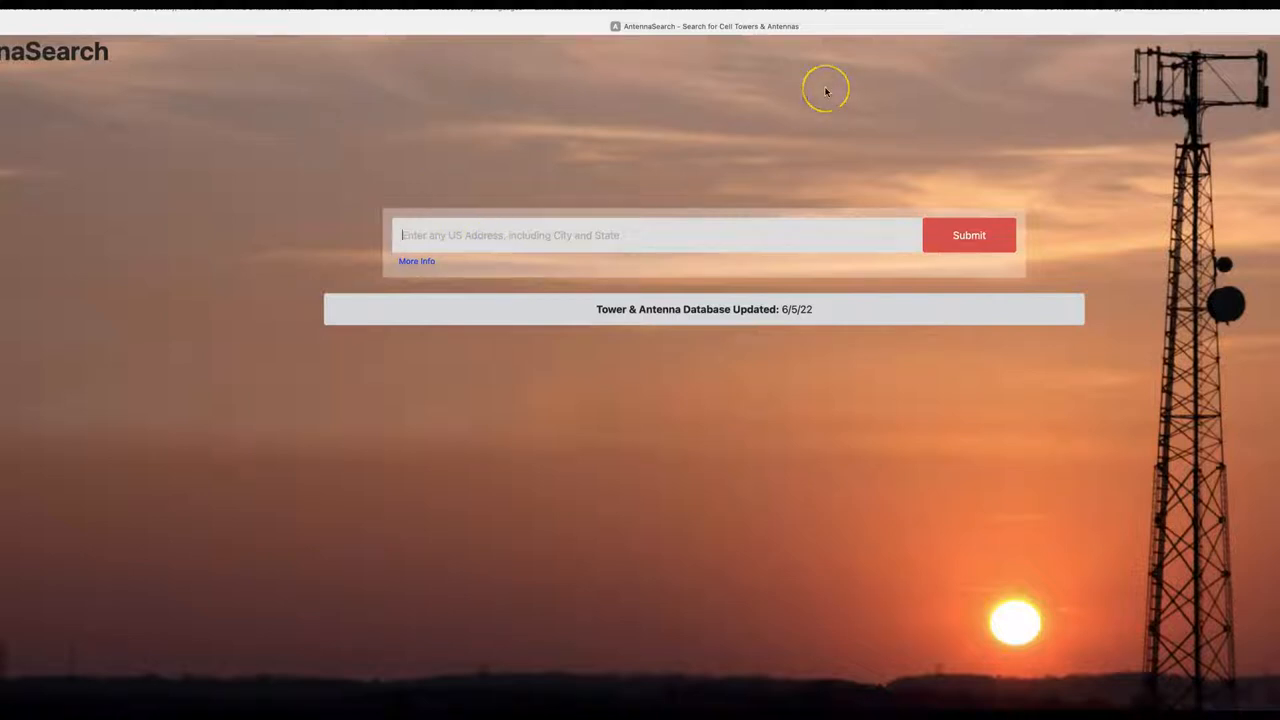
mouse_move(826, 92)
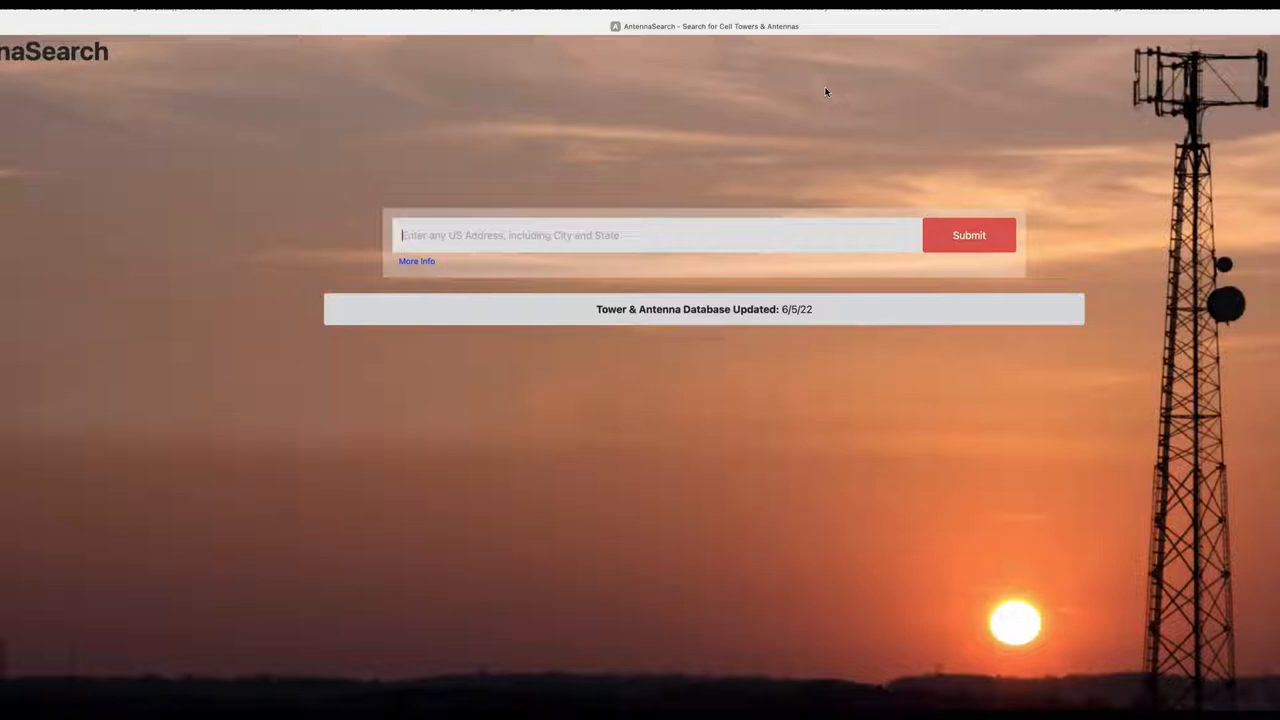
text(grangeville idaho)
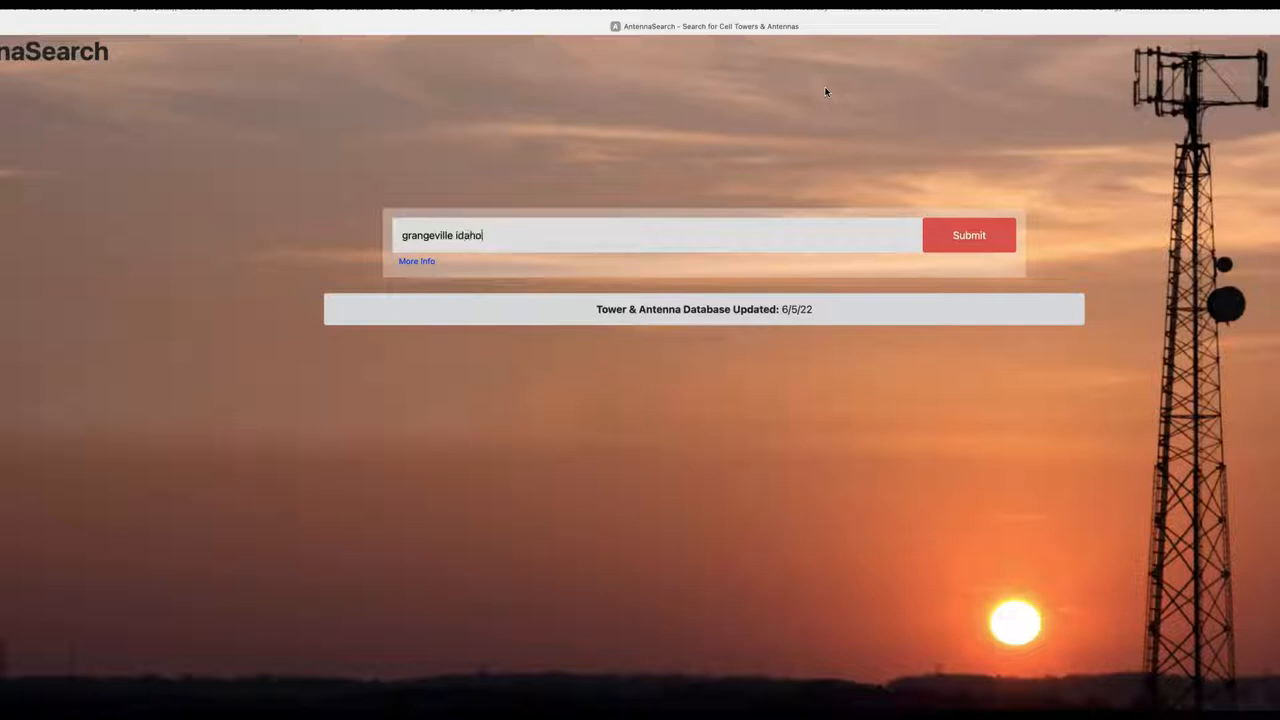
mouse_move(812, 96)
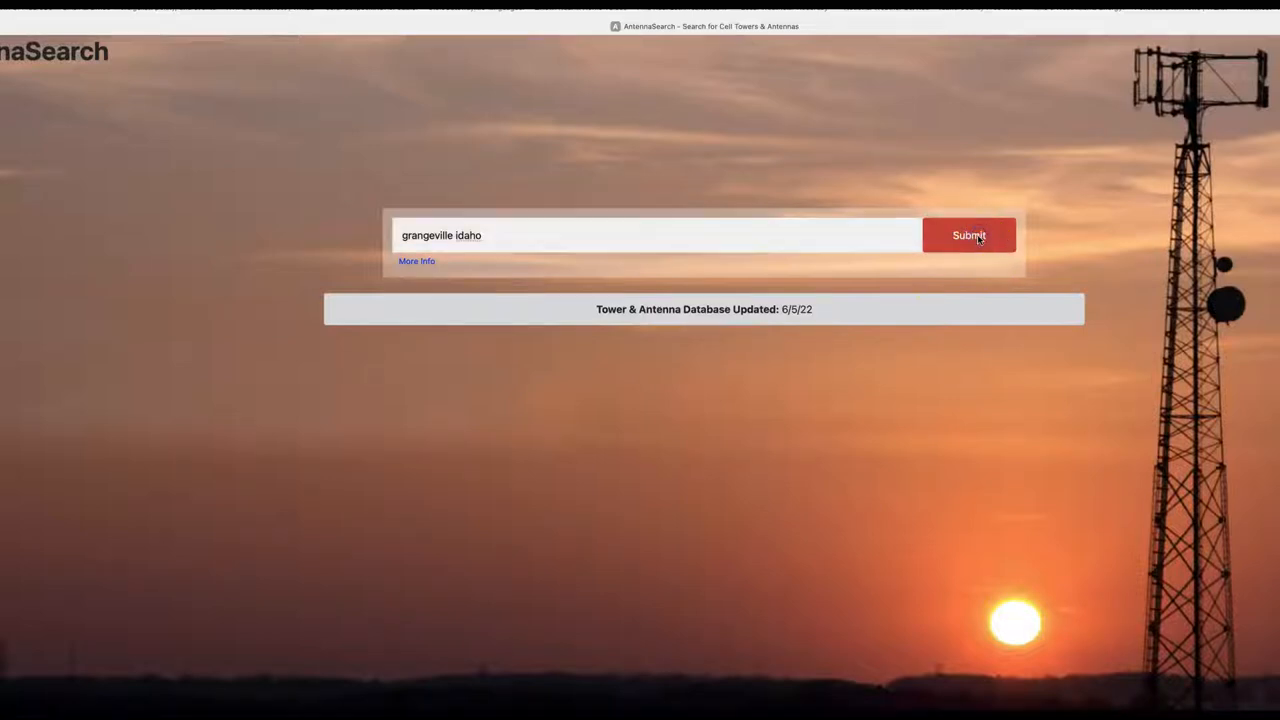
click(968, 236)
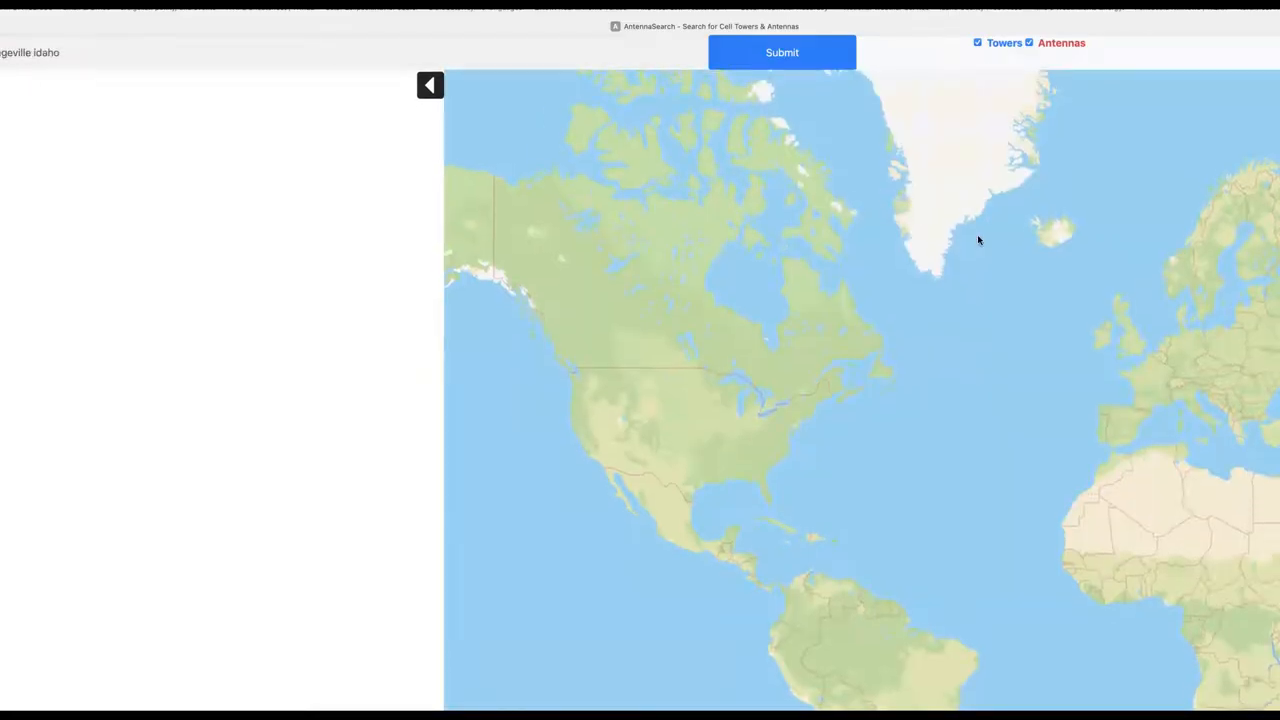
click(780, 52)
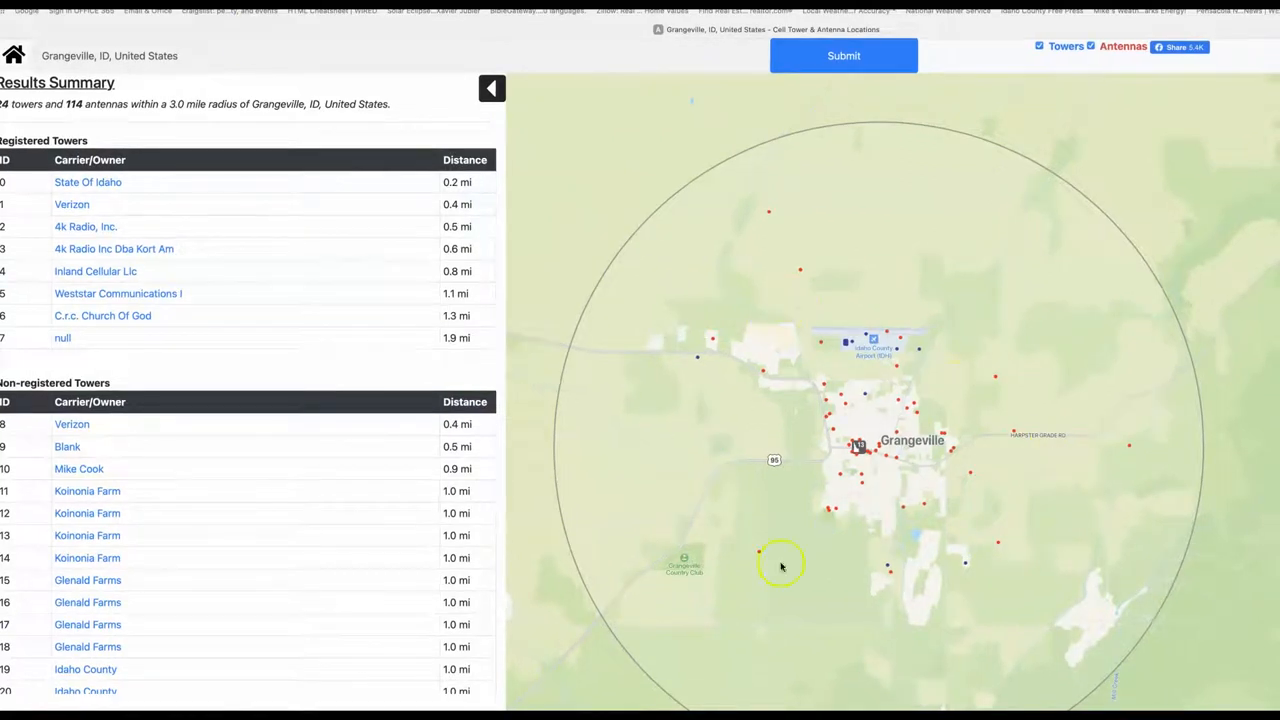
mouse_move(948, 584)
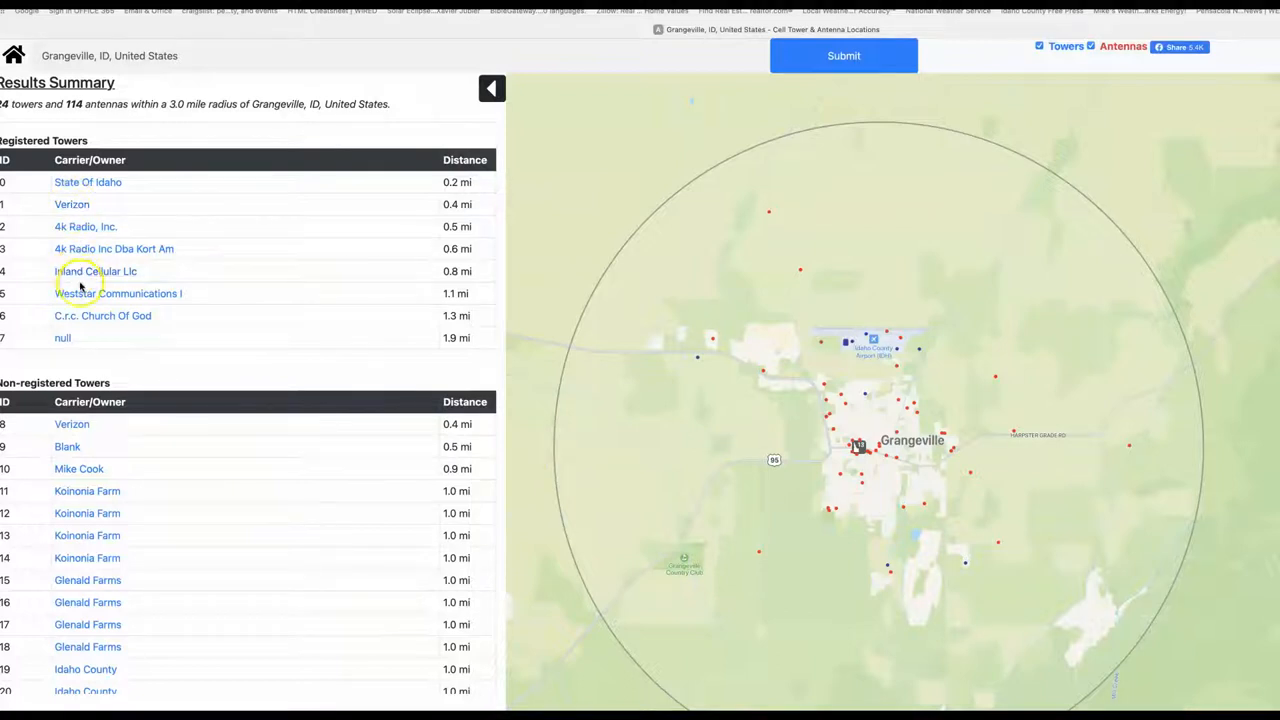
mouse_move(104, 322)
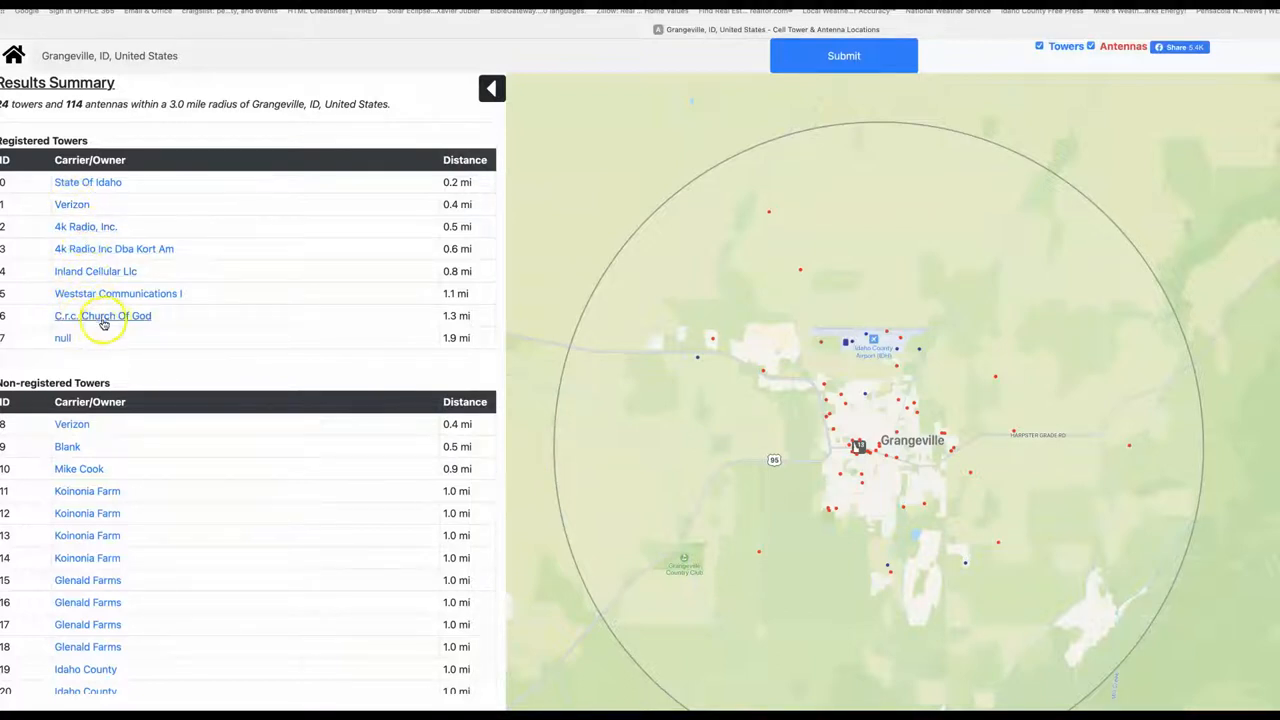
mouse_move(92, 528)
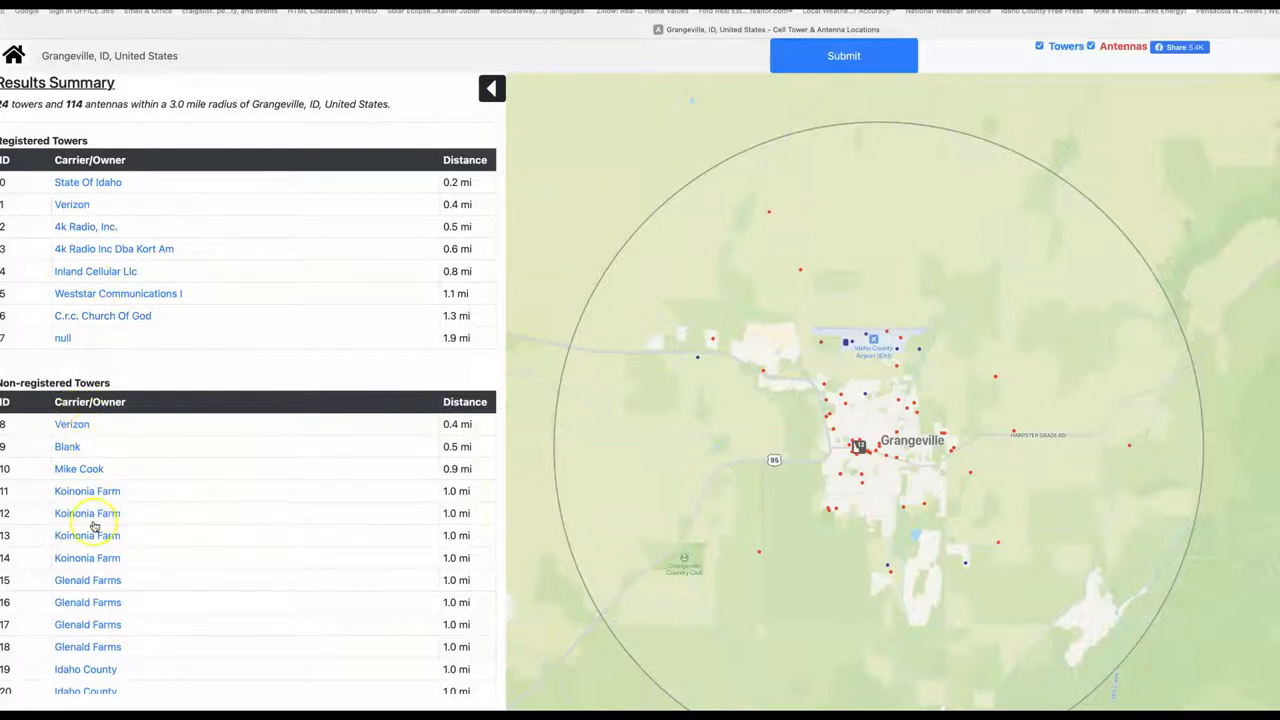
scroll(down, 3)
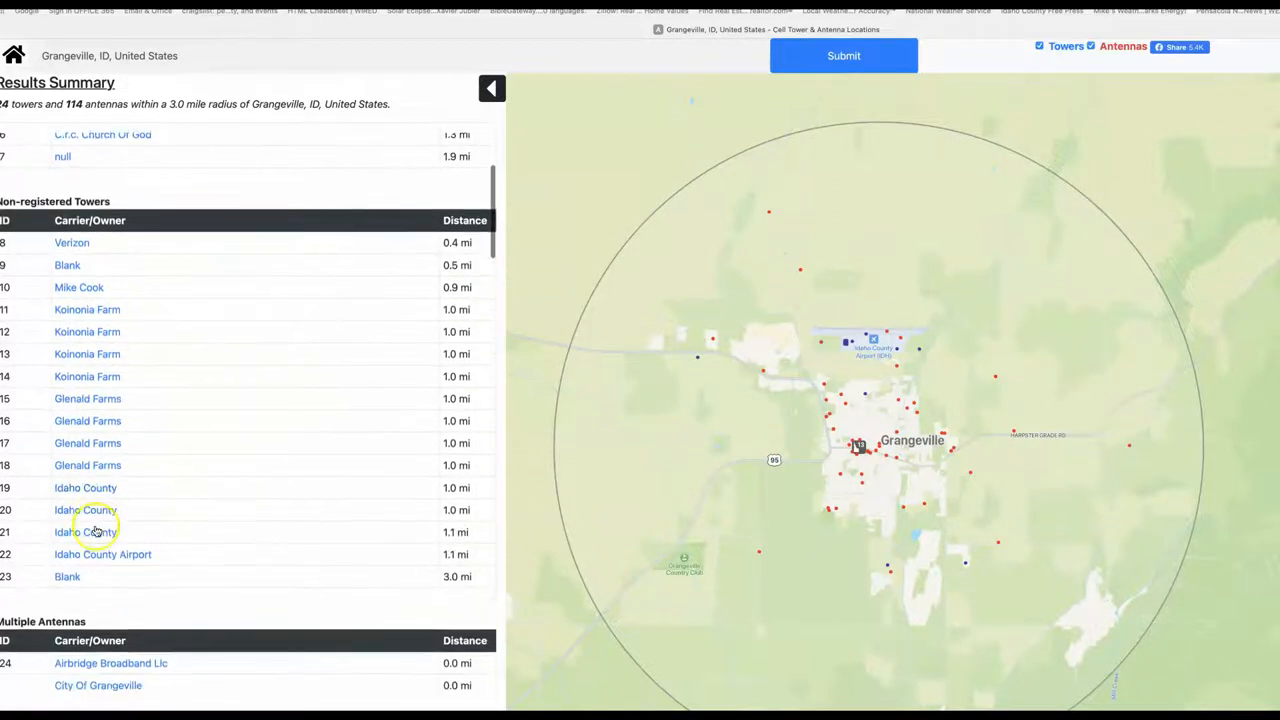
scroll(down, 3)
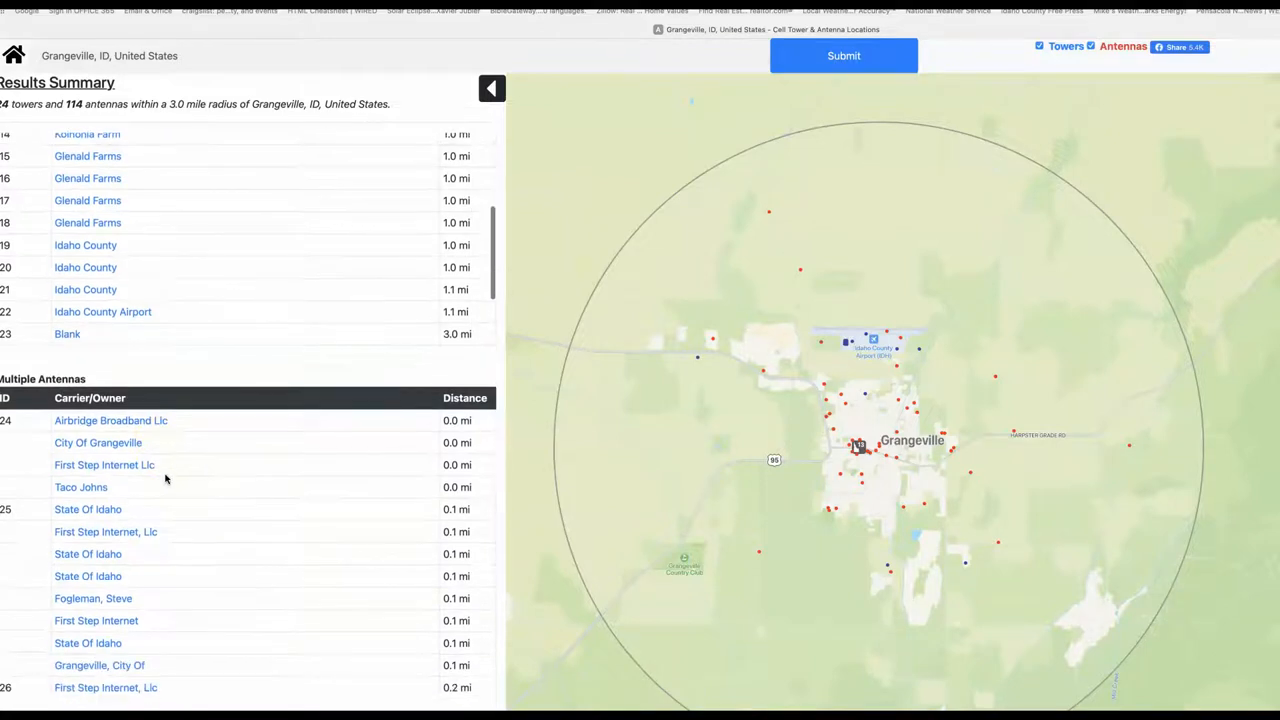
scroll(down, 3)
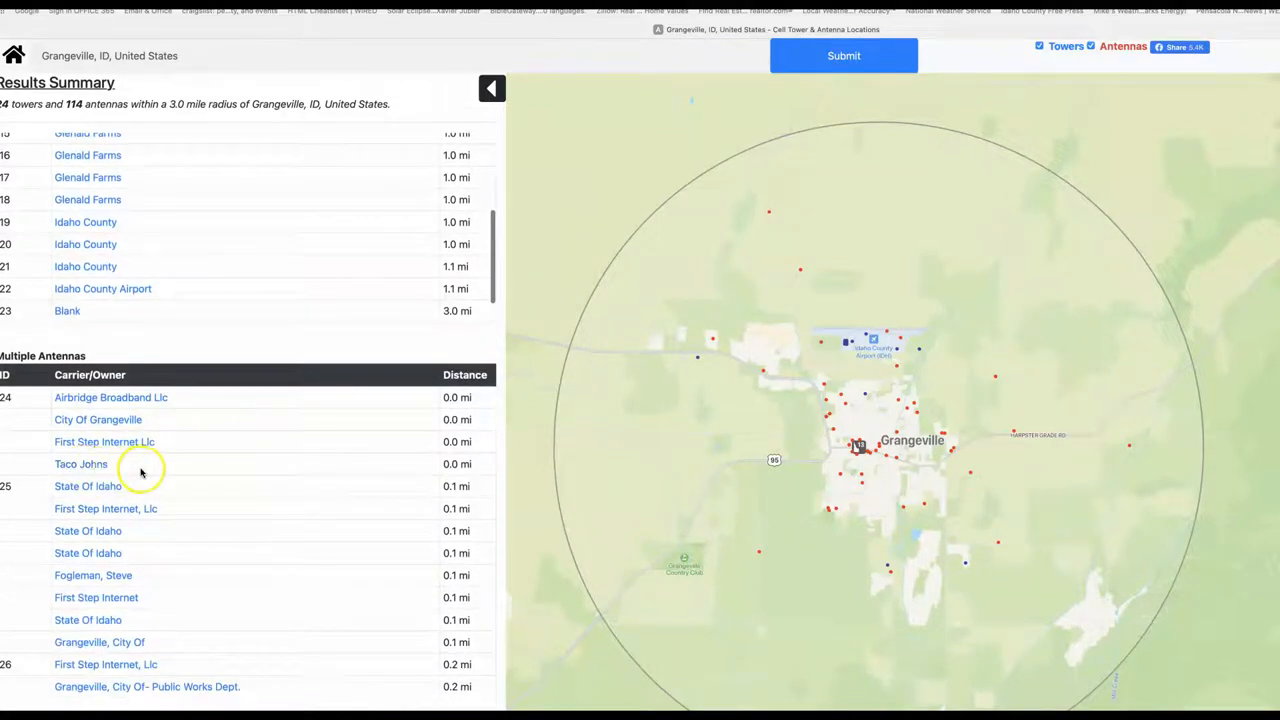
scroll(down, 3)
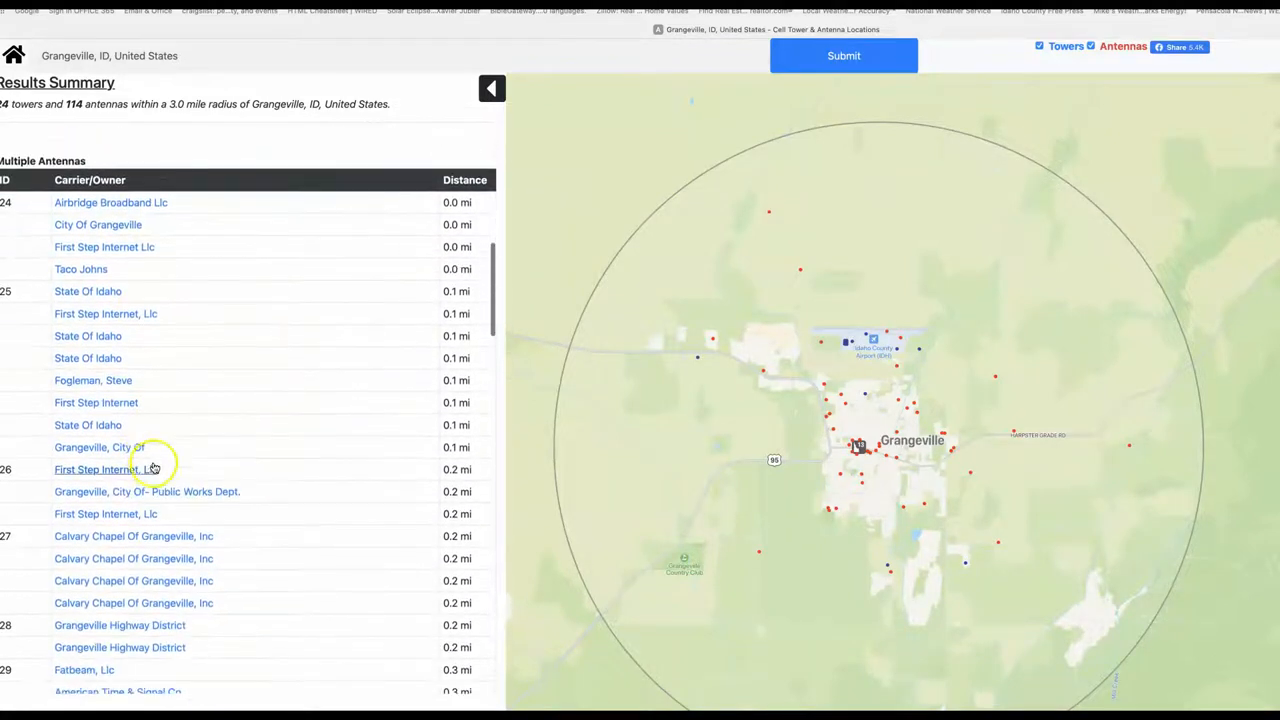
scroll(down, 3)
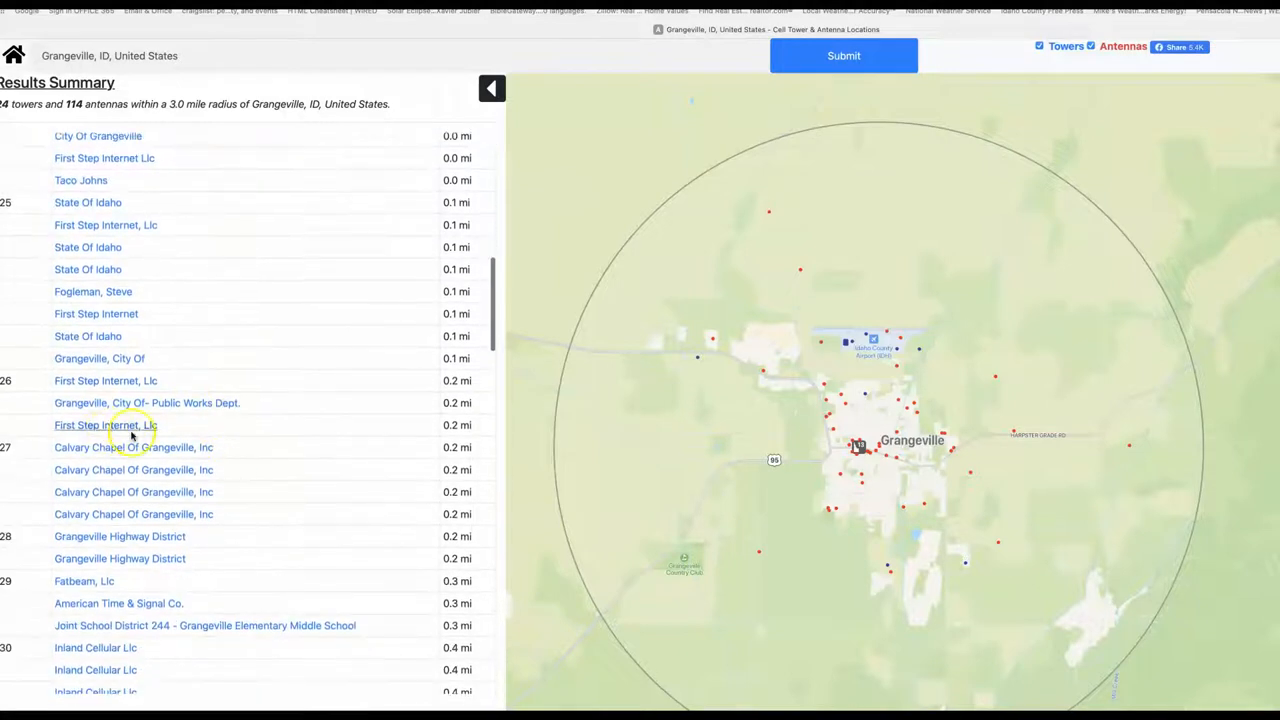
scroll(down, 3)
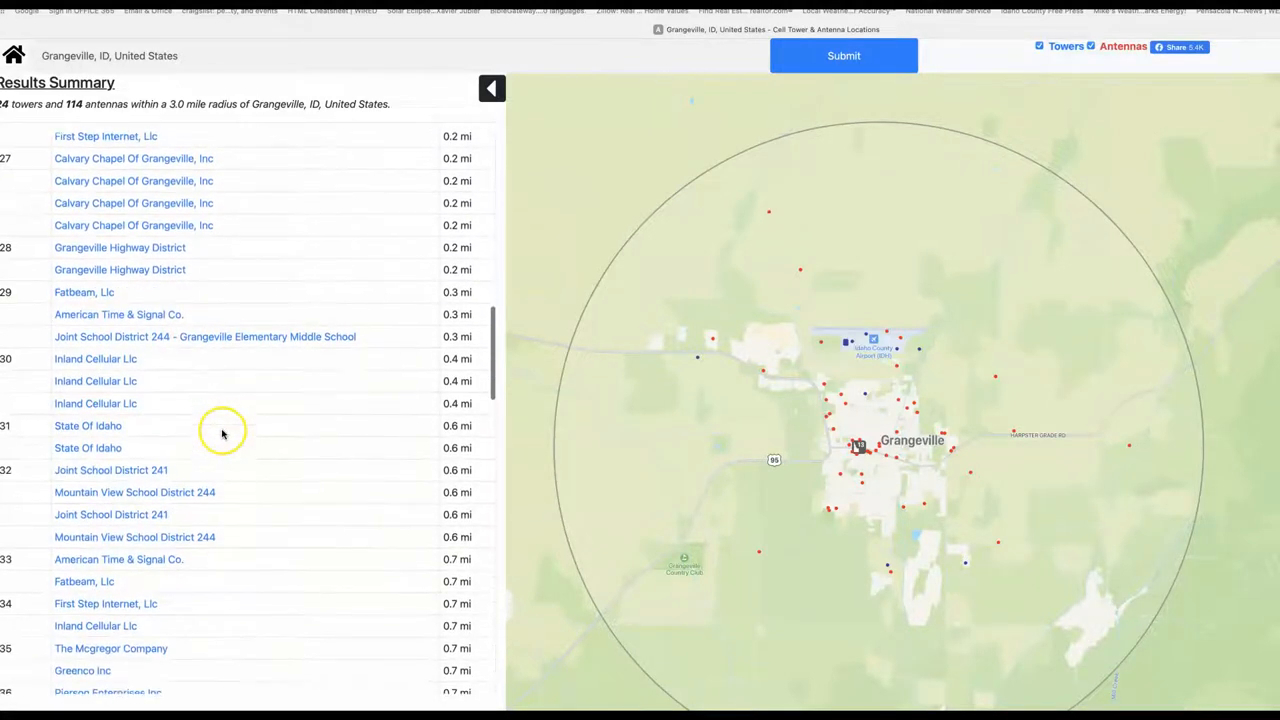
scroll(down, 3)
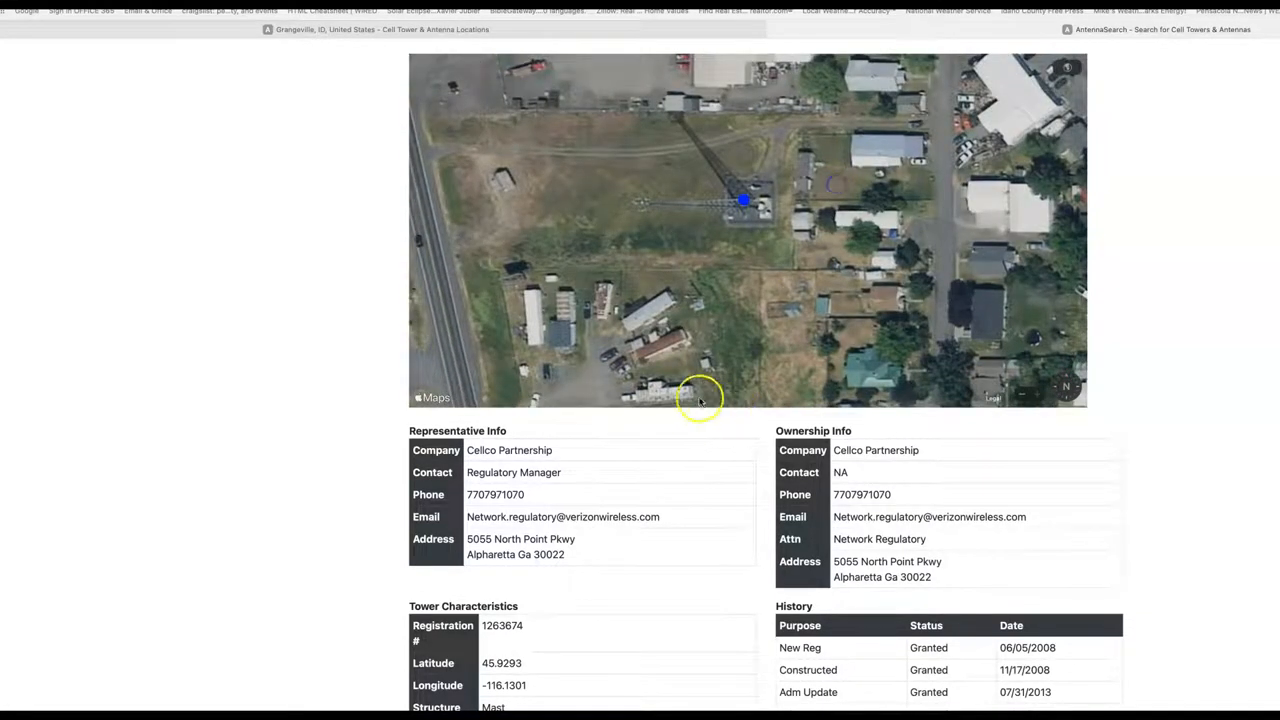
Select and copy the tower's latitude and longitude (45.9293, -116.1301) from Tower Characteristics
scroll(down, 3)
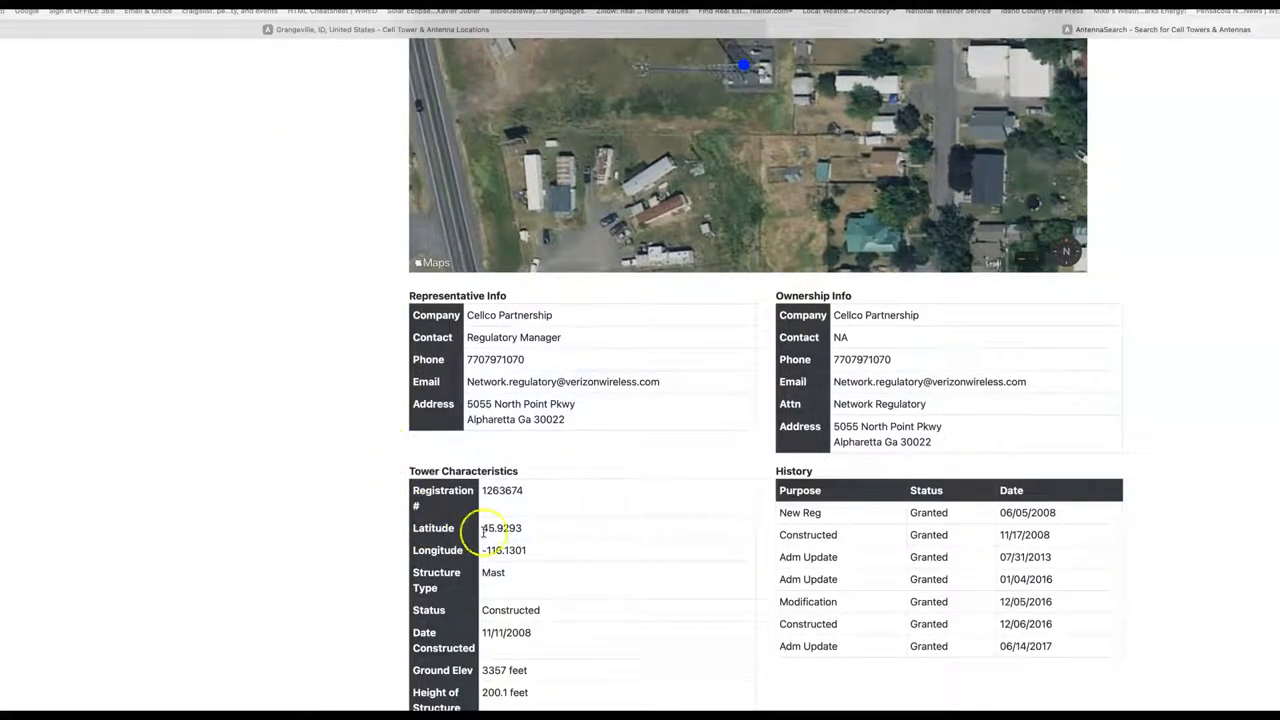
drag(484, 528, 536, 548)
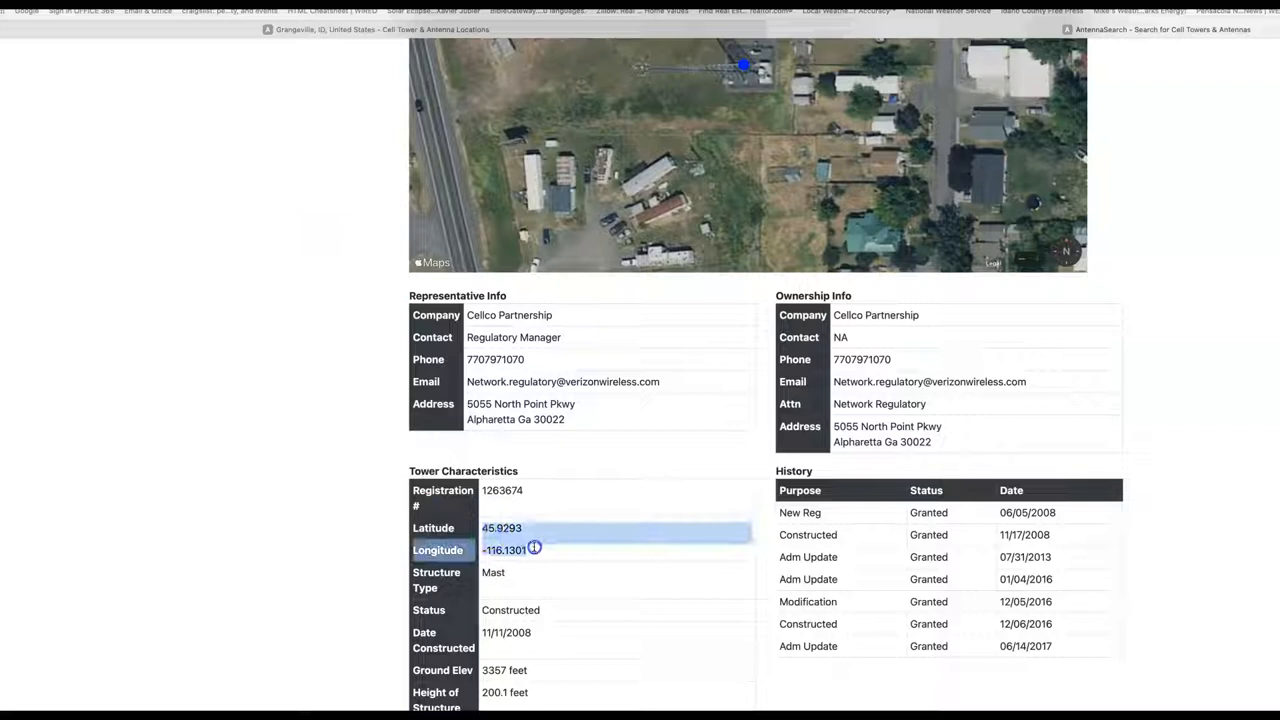
right_click(508, 548)
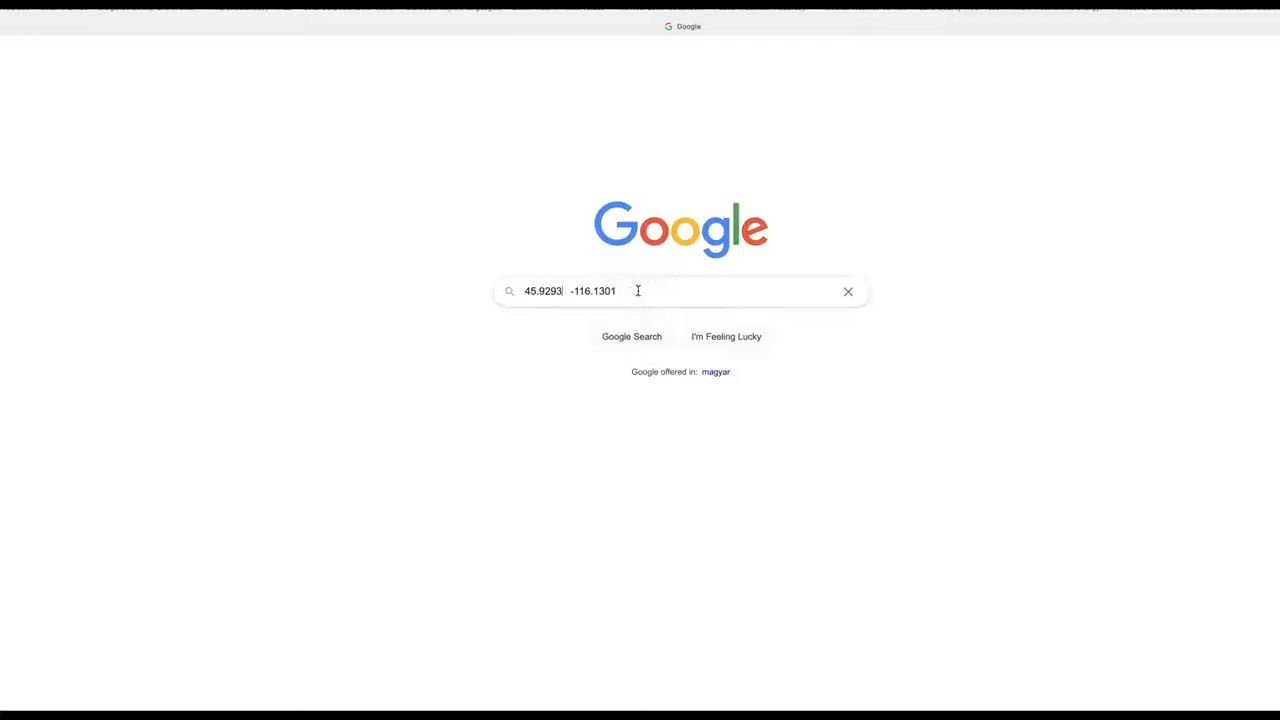
Add a comma between the pasted coordinates and run the Google search for them
click(620, 336)
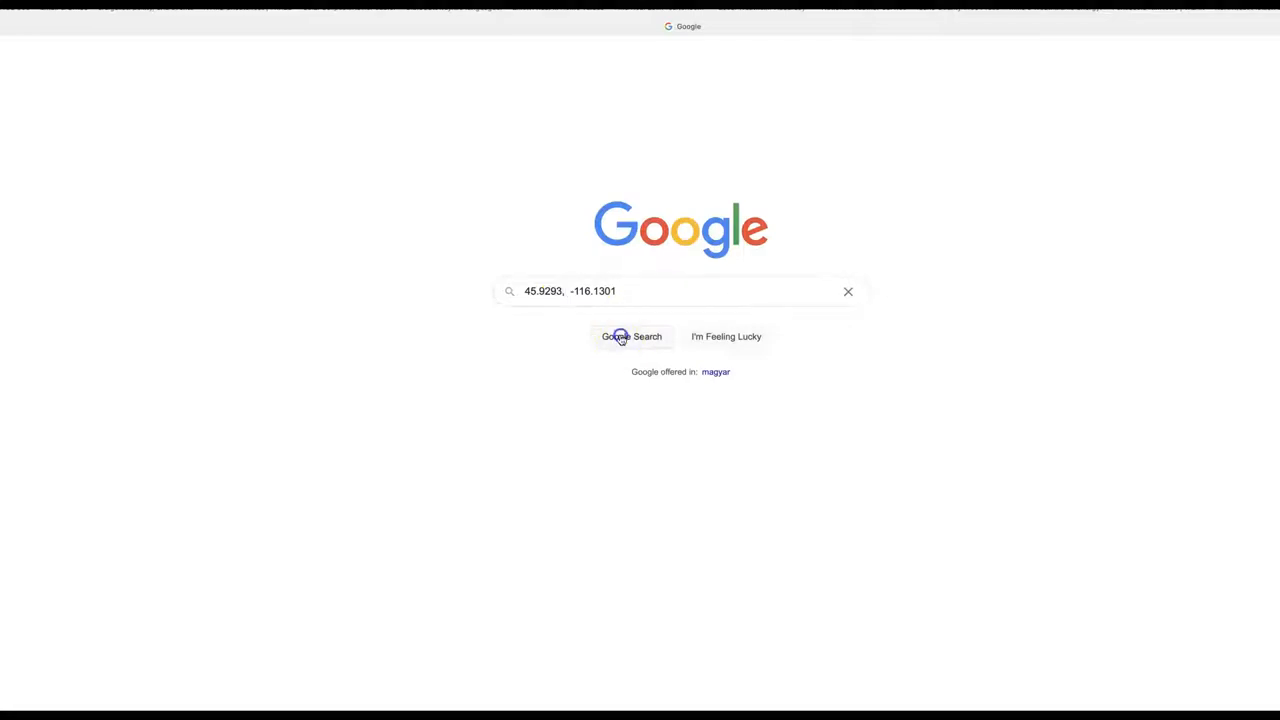
click(632, 336)
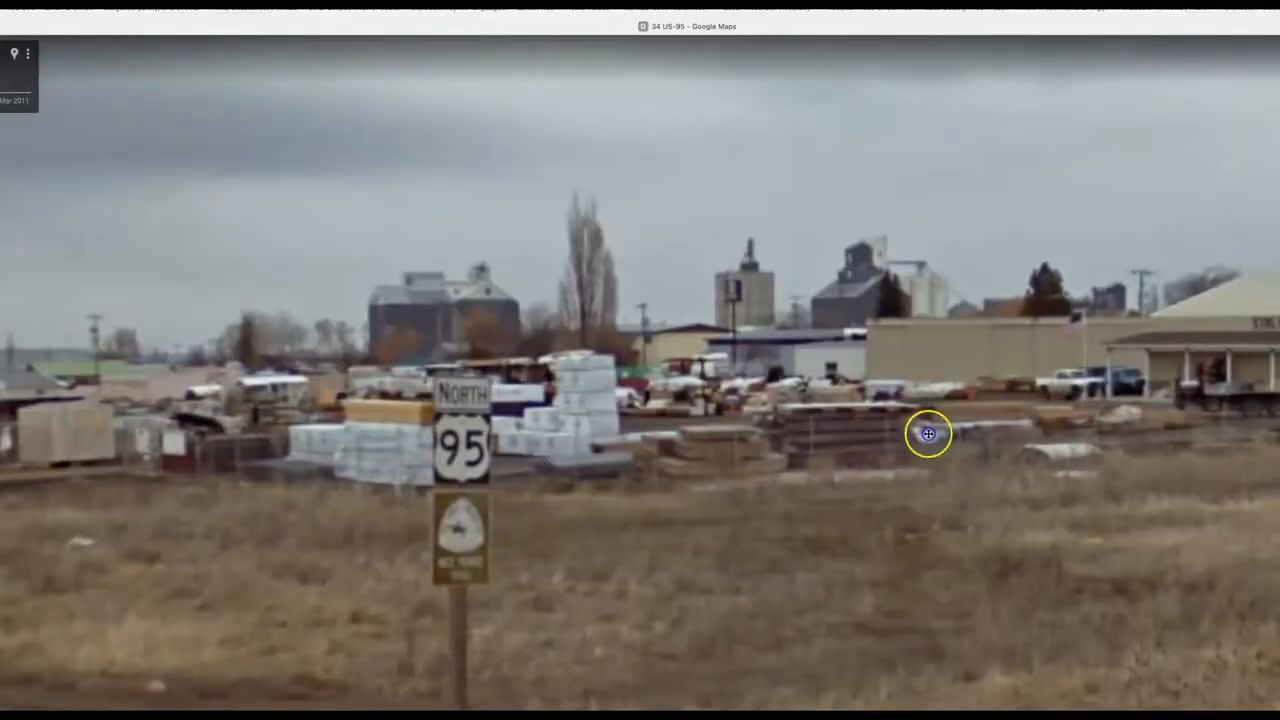
Look around the Street View scene along US-95 near the tower
drag(928, 434, 1064, 586)
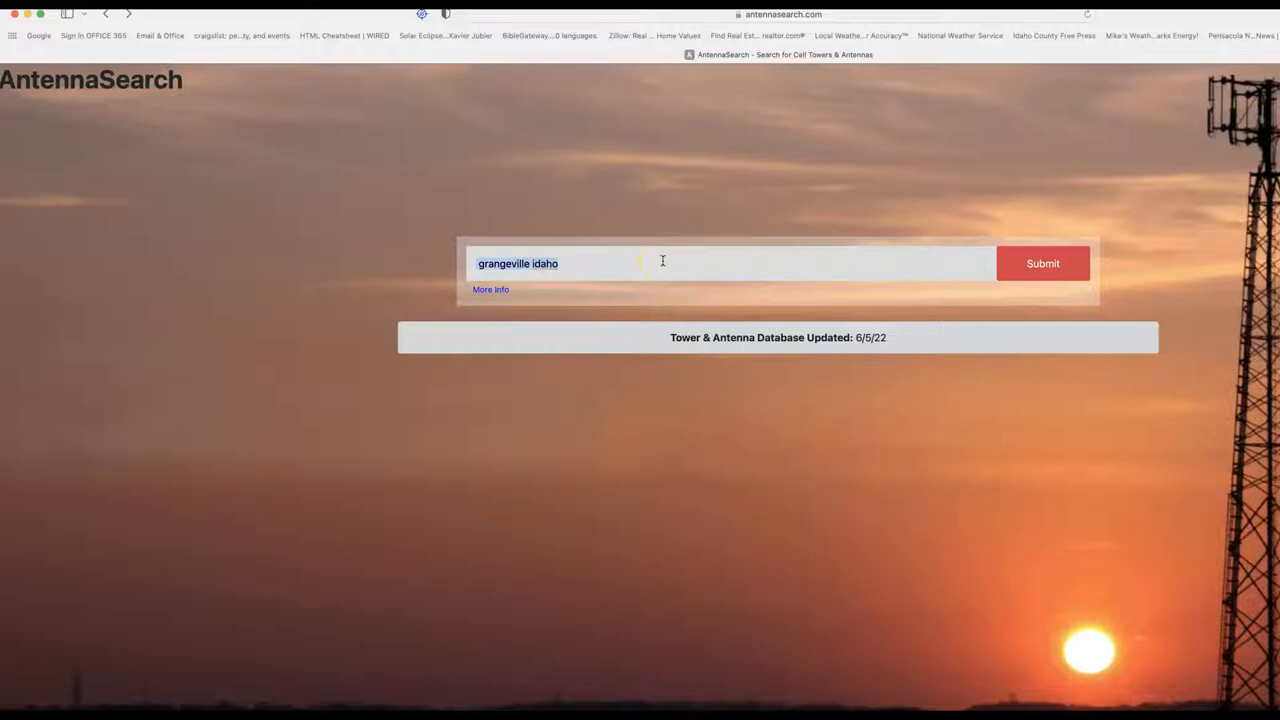
text(2018 lewis)
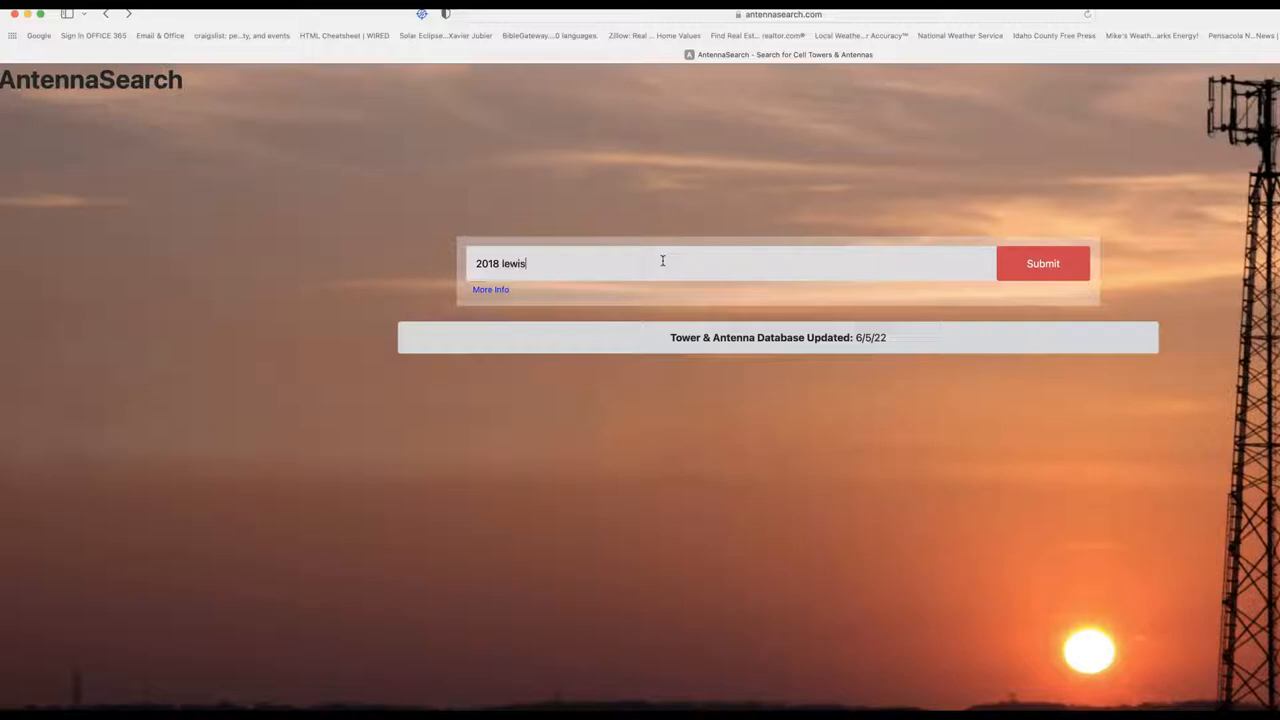
text(turner blv)
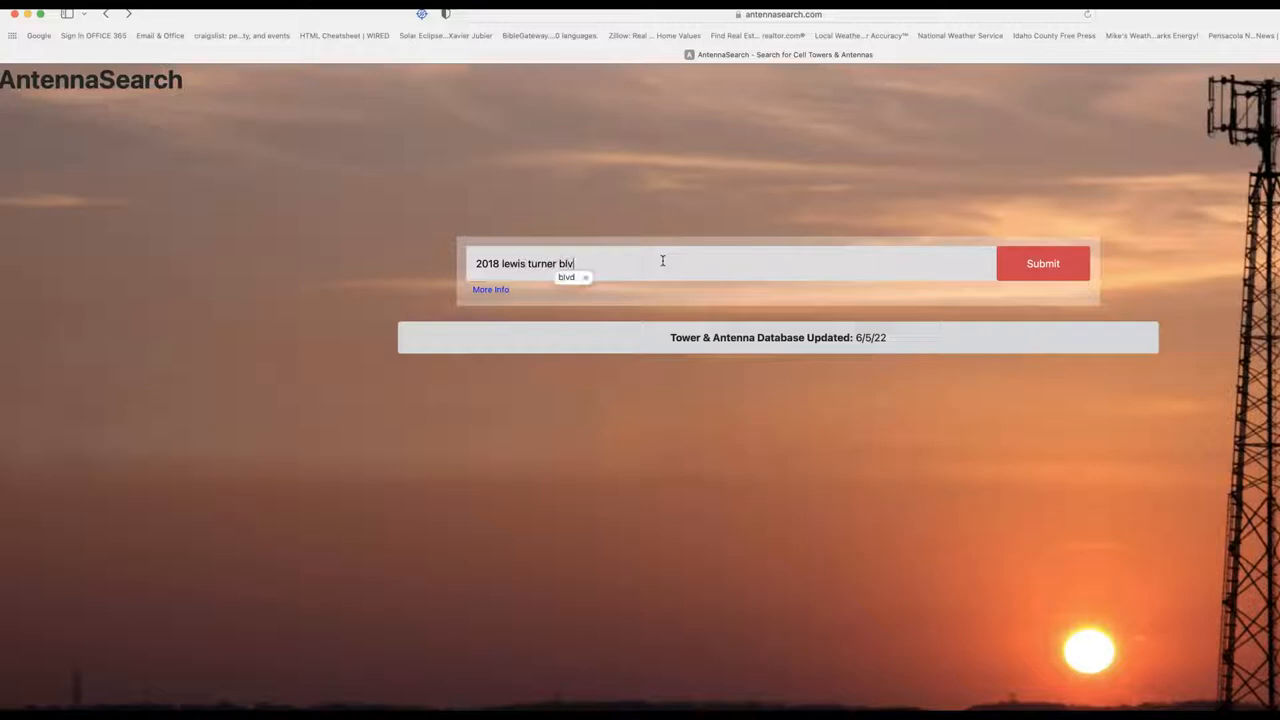
text(, fort walt)
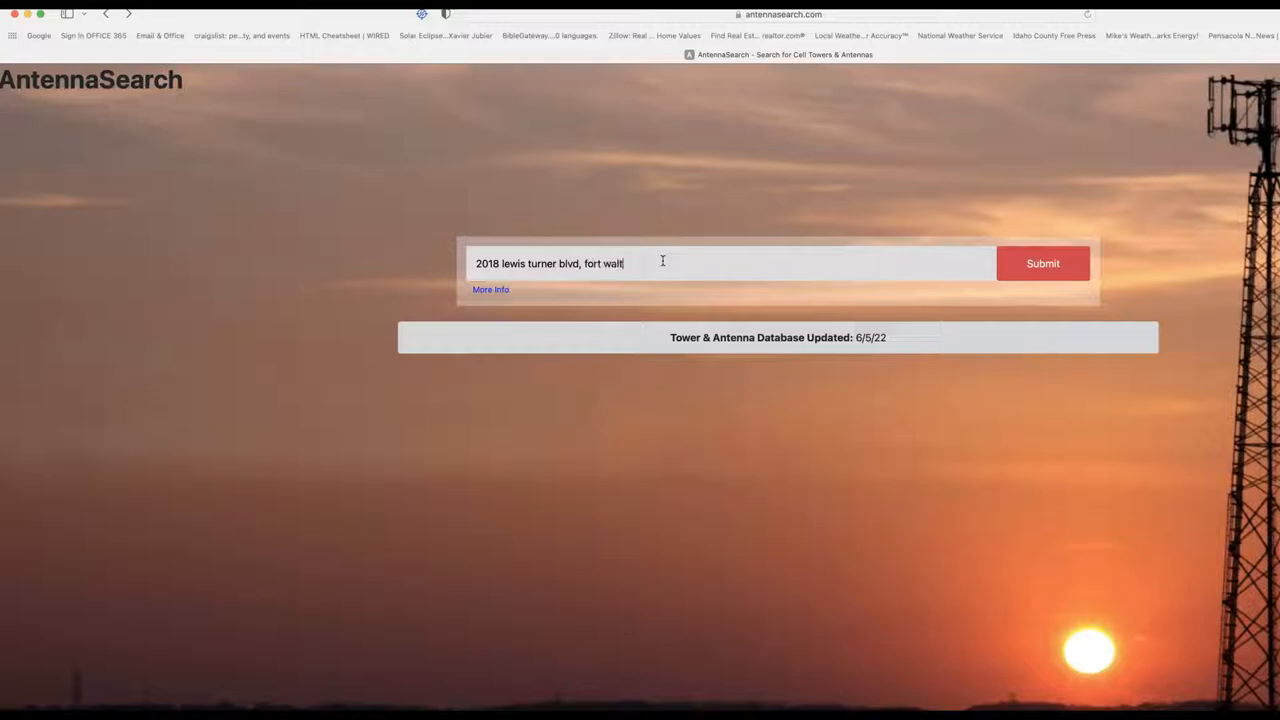
text(on beach flor)
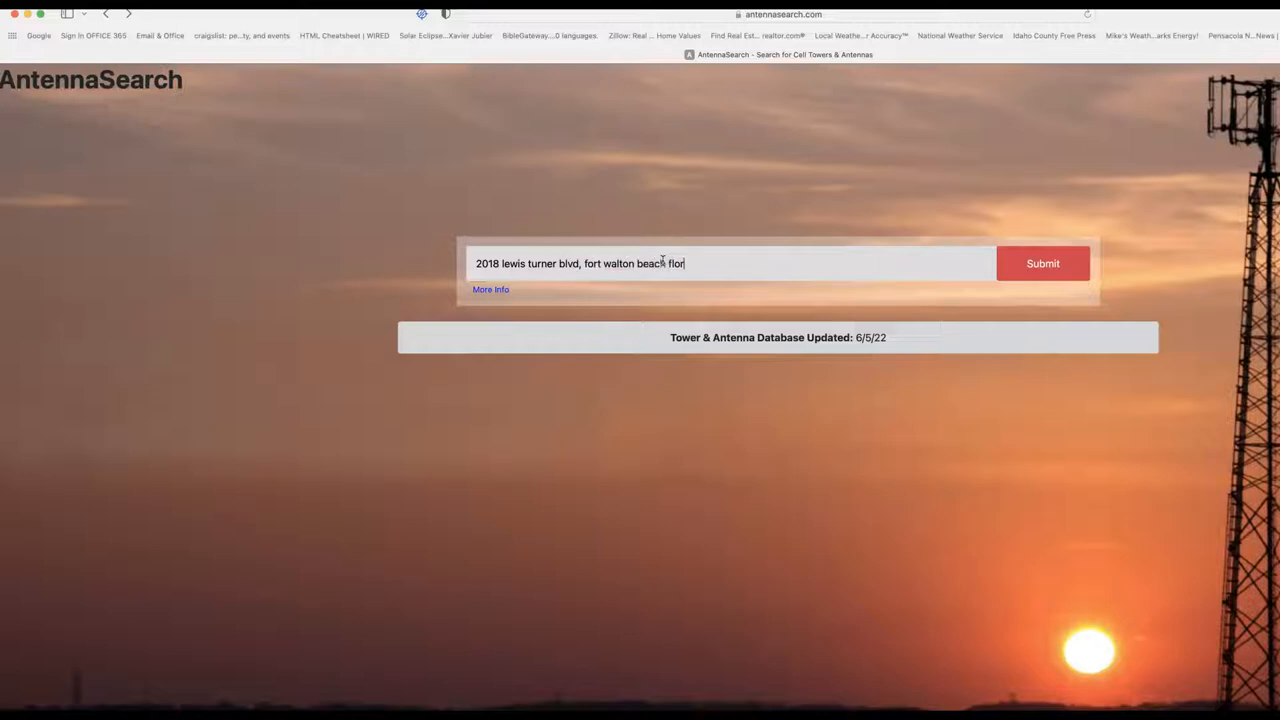
text(ida)
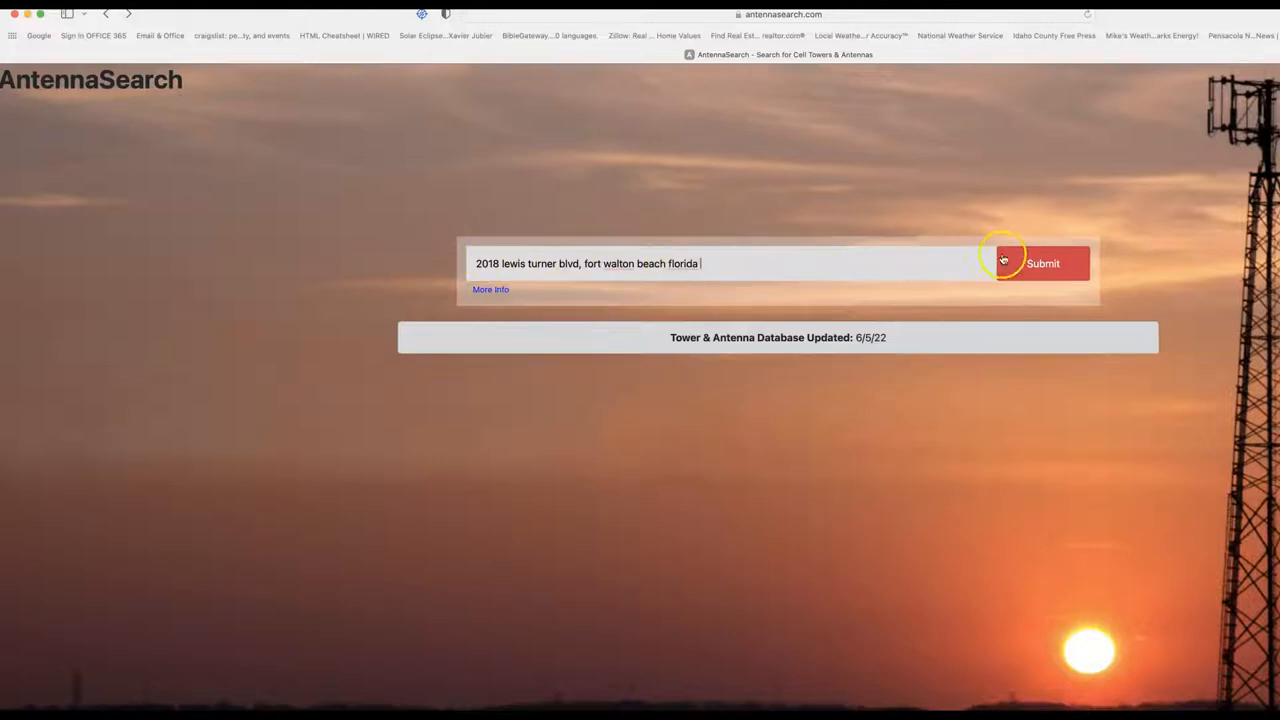
click(1044, 264)
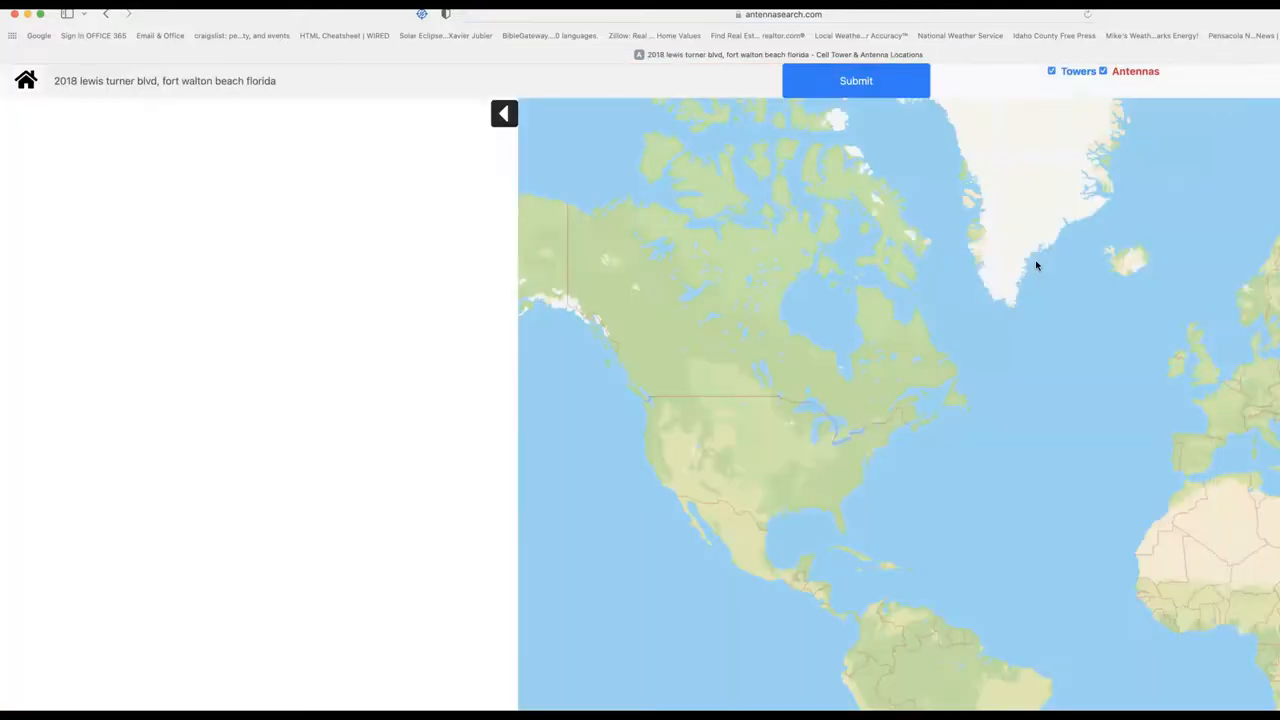
Select a Ccatt Llc entry in the Registered Towers table to load its tower page
click(856, 80)
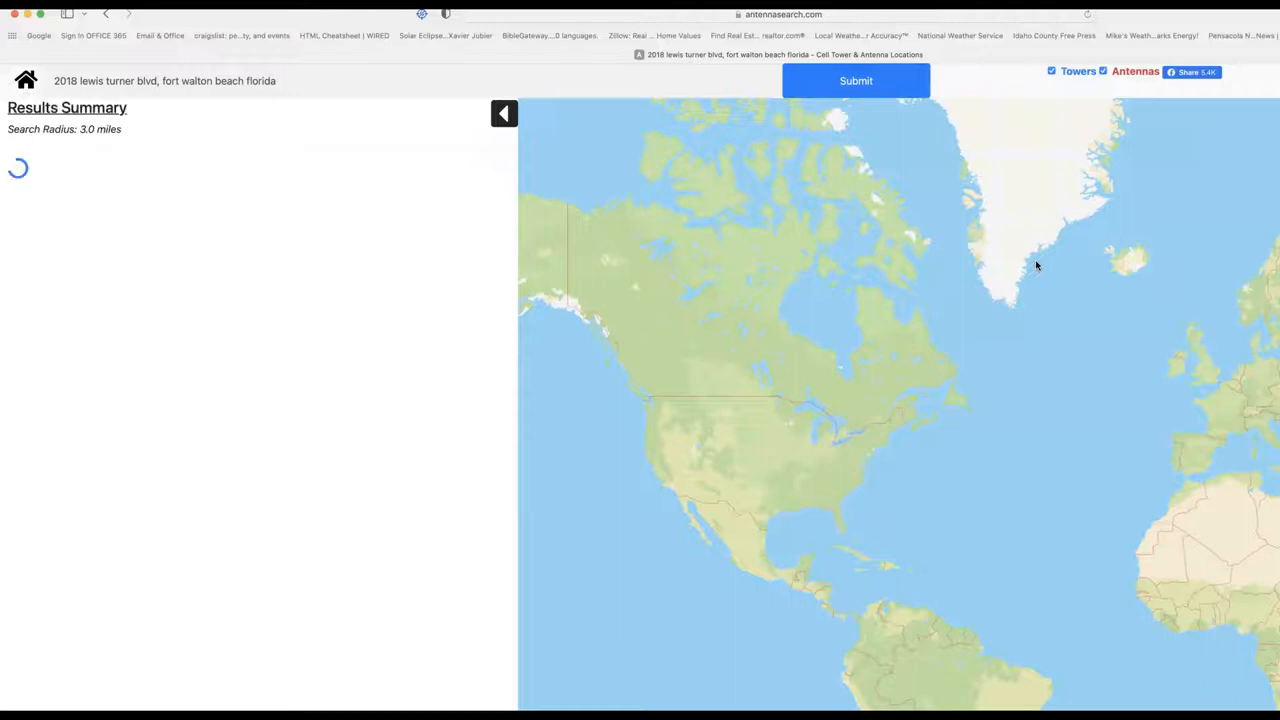
click(856, 80)
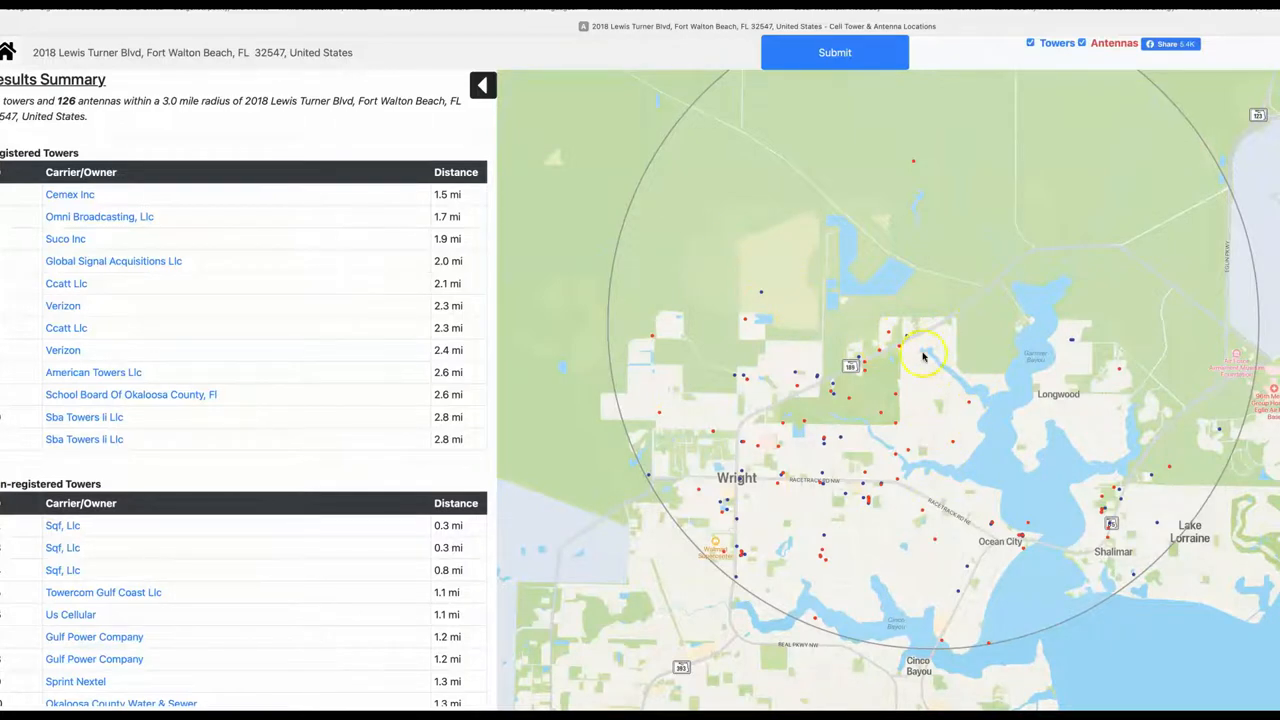
mouse_move(908, 340)
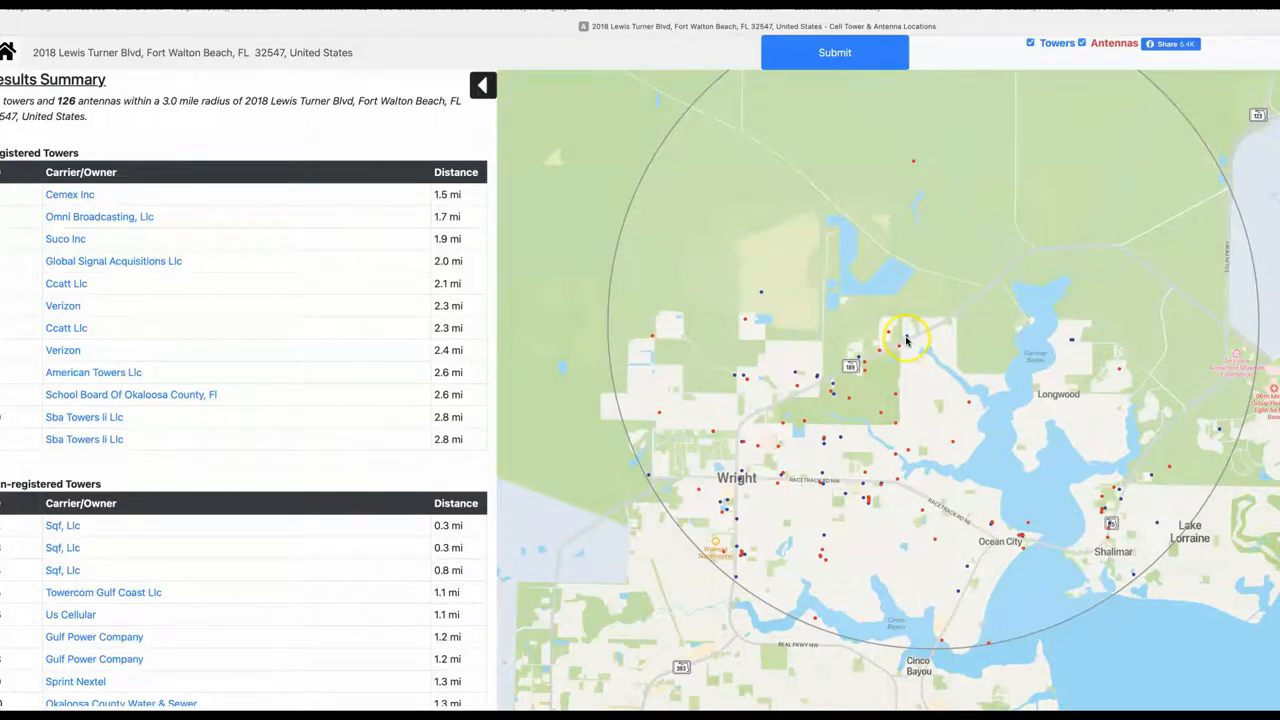
mouse_move(920, 374)
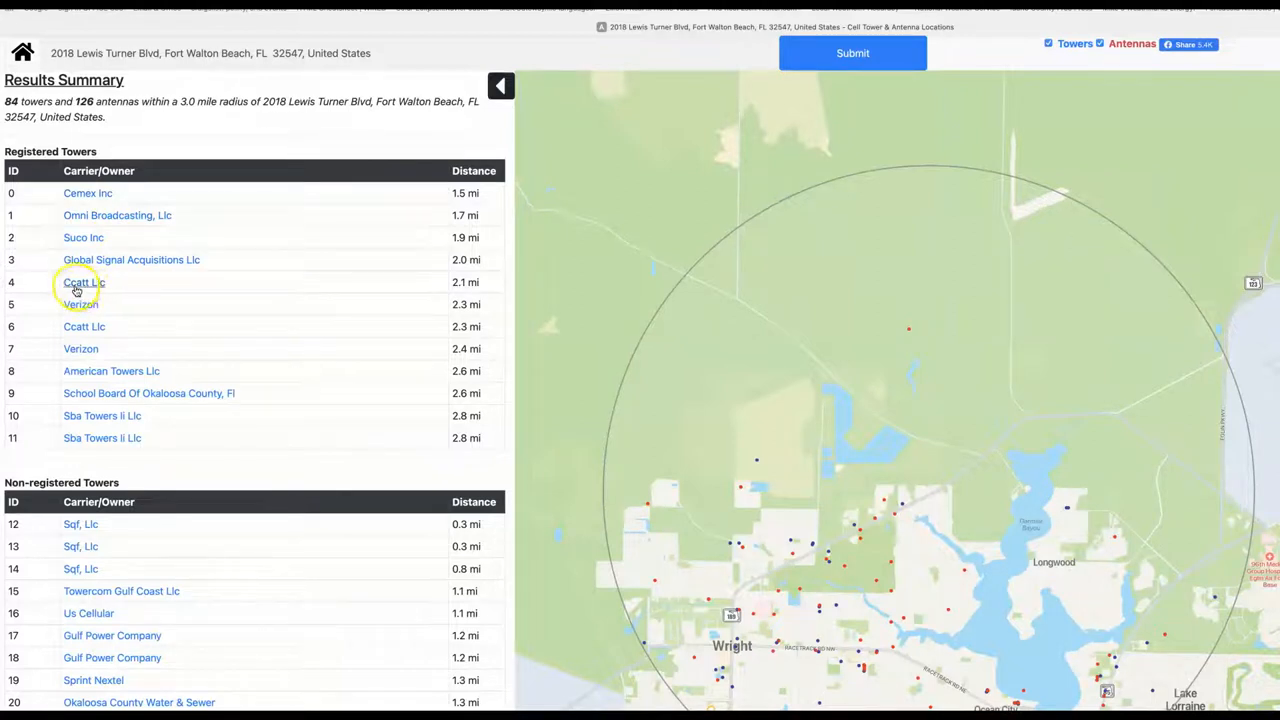
mouse_move(92, 348)
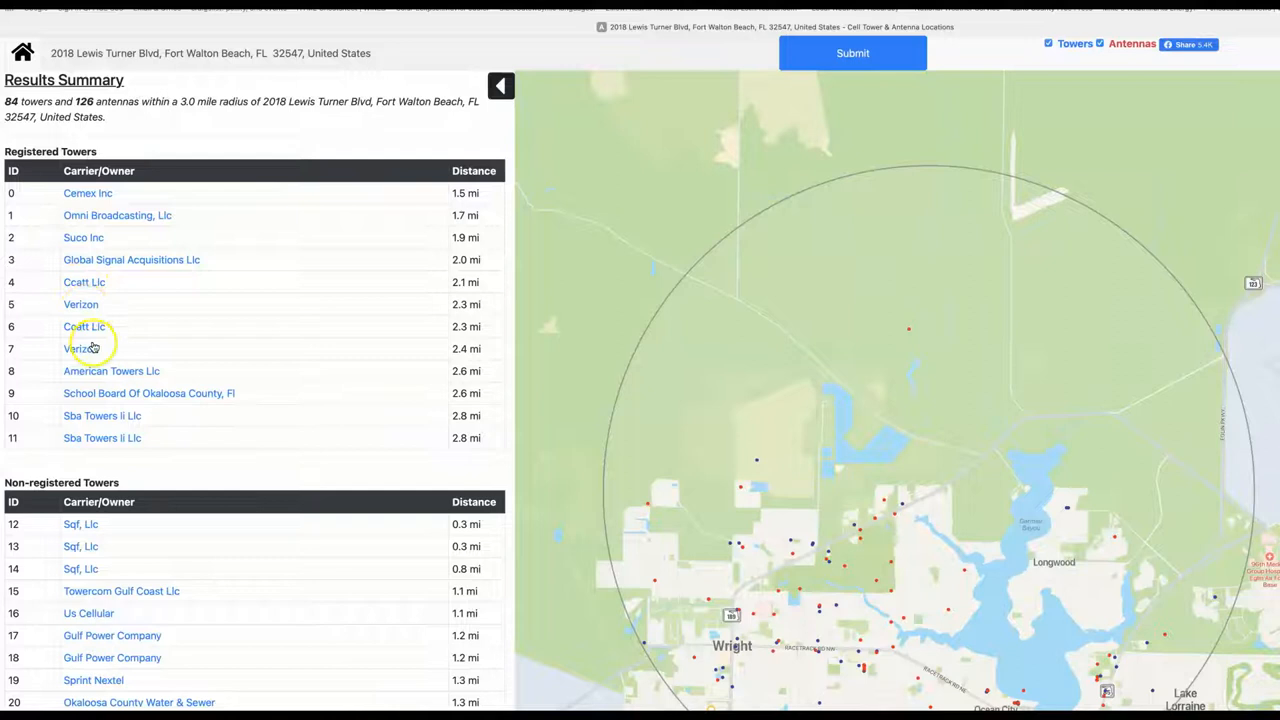
mouse_move(96, 450)
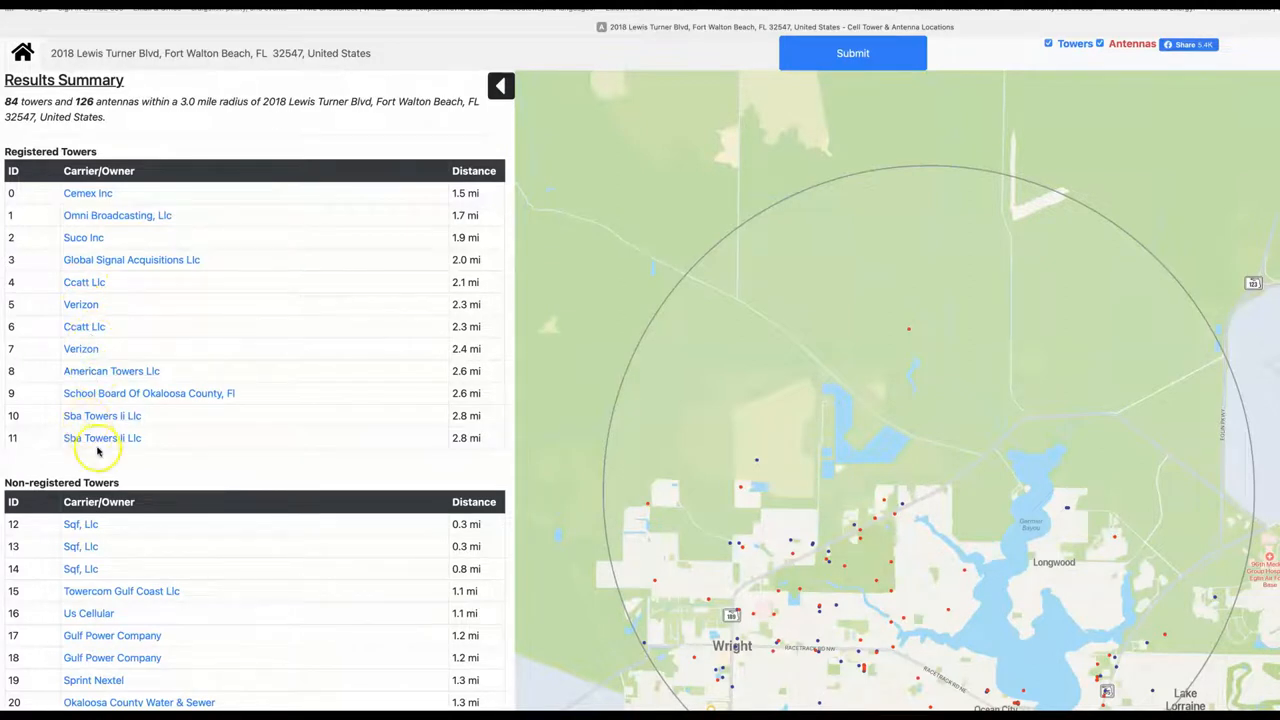
mouse_move(132, 328)
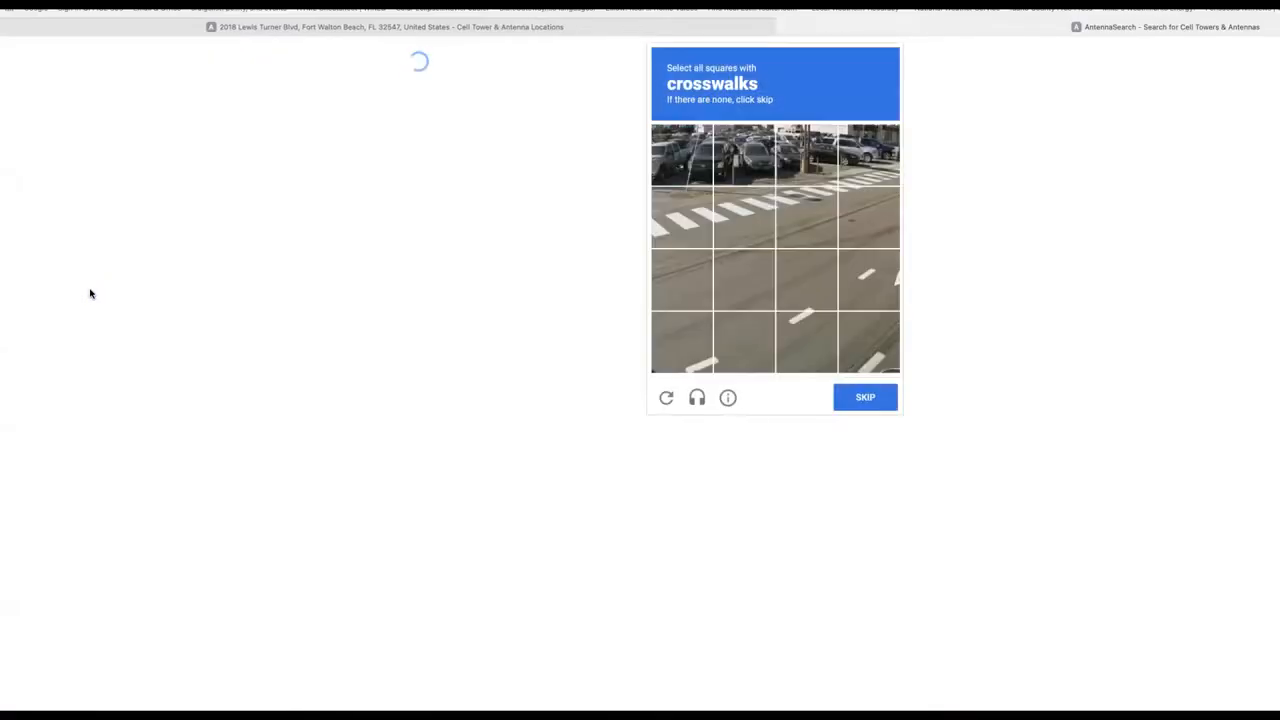
Pass the reCAPTCHA by marking the crosswalk squares and skipping the bicycles challenge
click(680, 216)
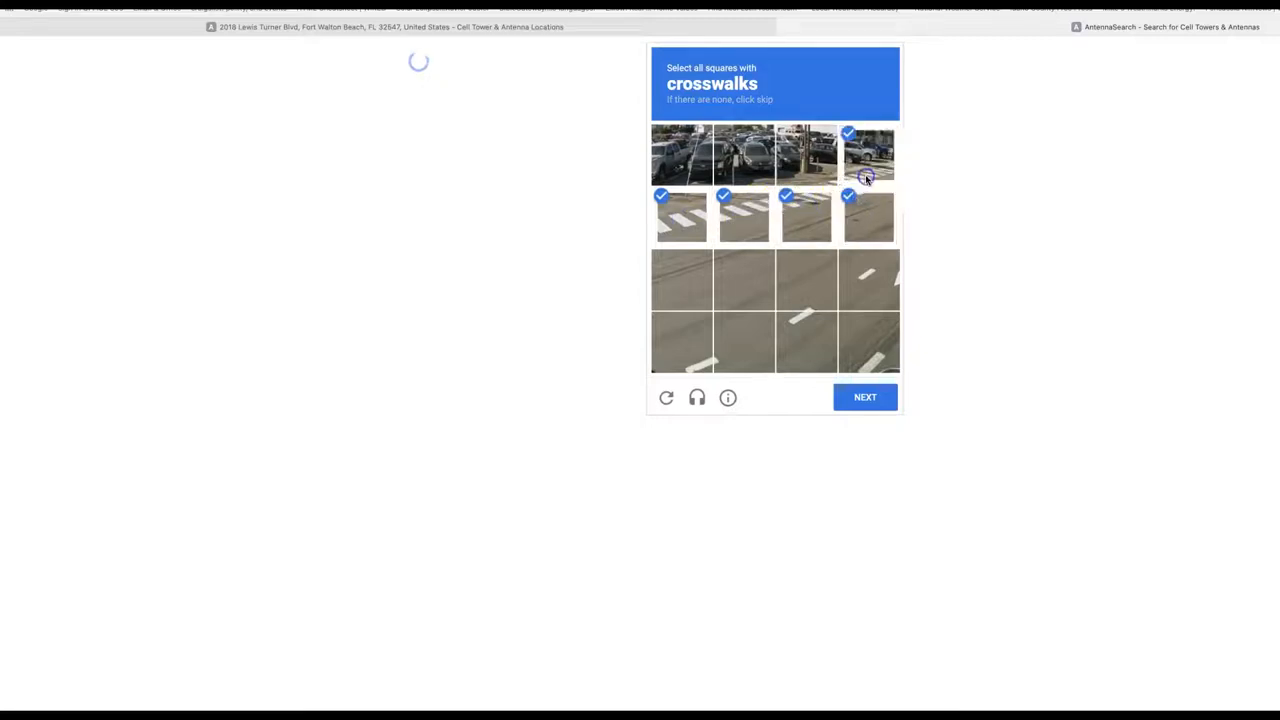
click(864, 396)
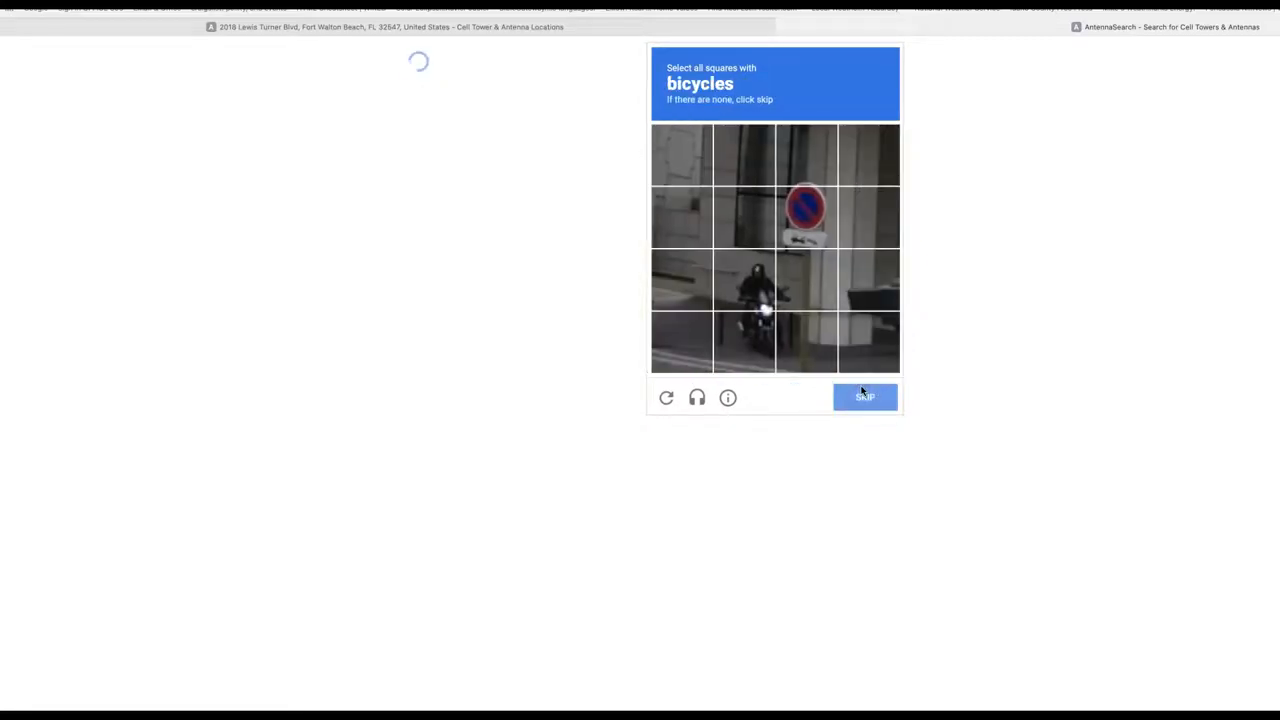
click(864, 396)
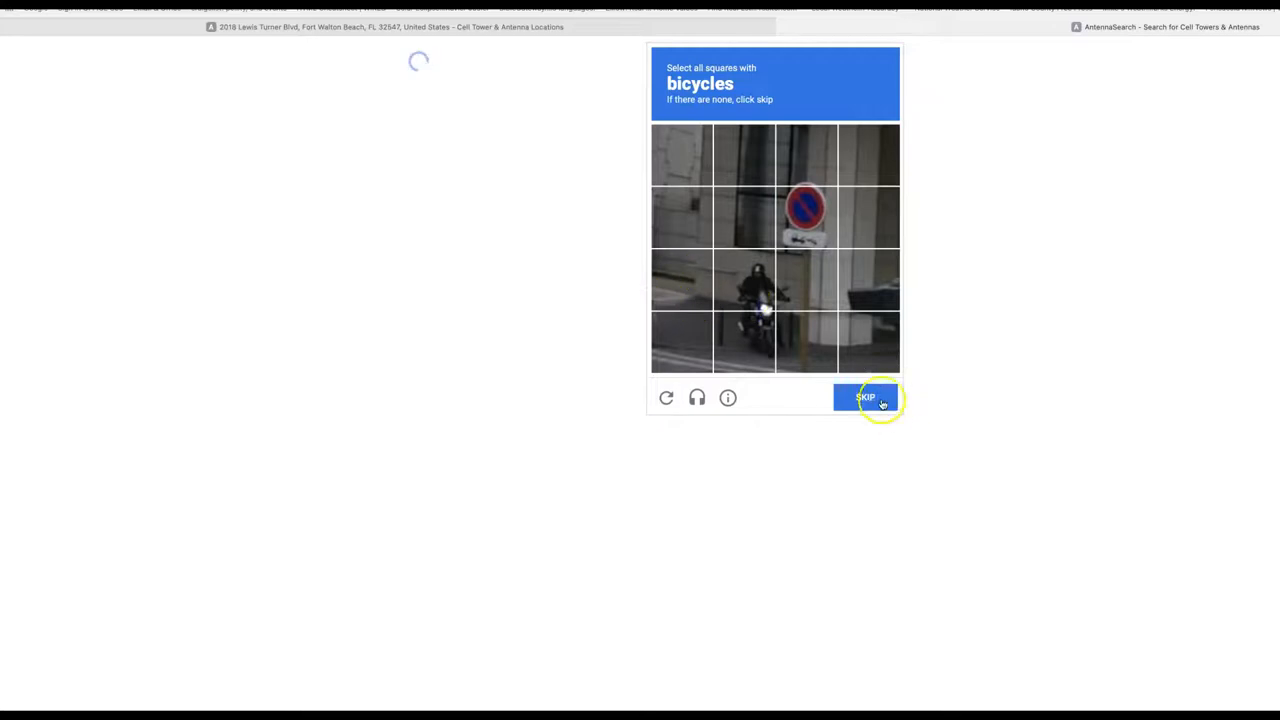
click(864, 396)
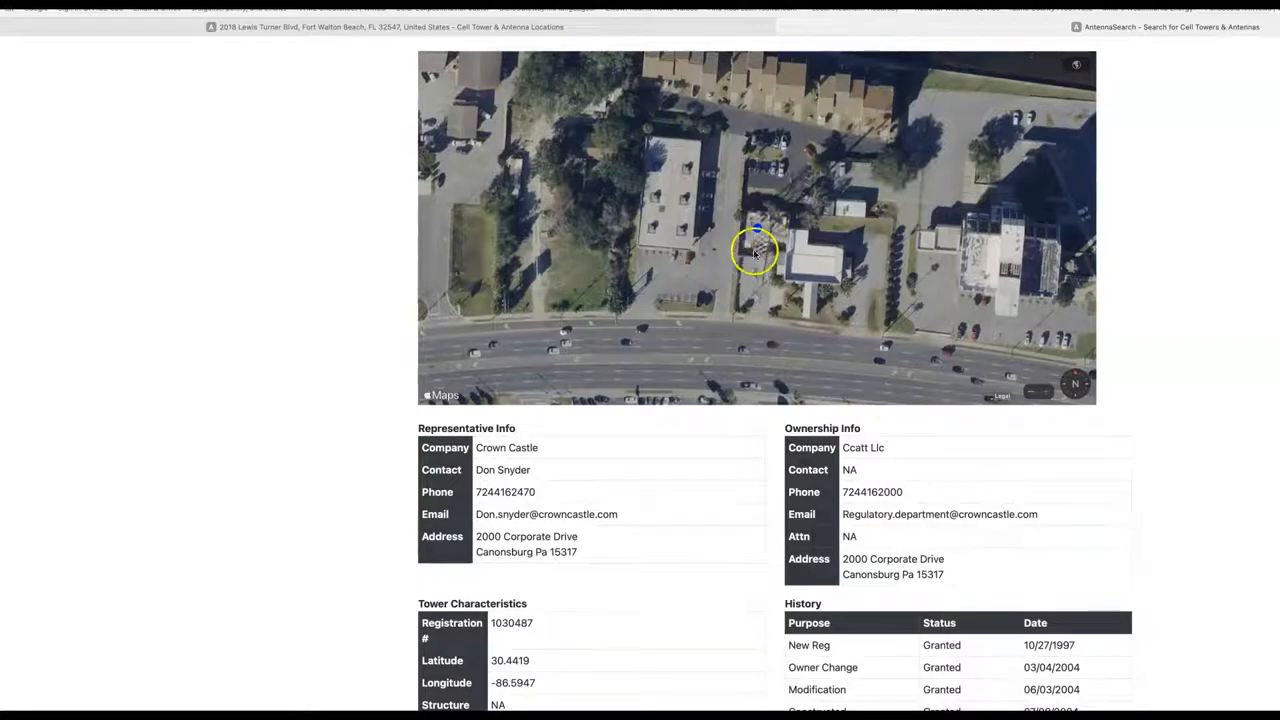
Select the Structure Address '824 N. Eglin Parkway, Fort Walton Beach Fl' under Tower Characteristics
scroll(down, 3)
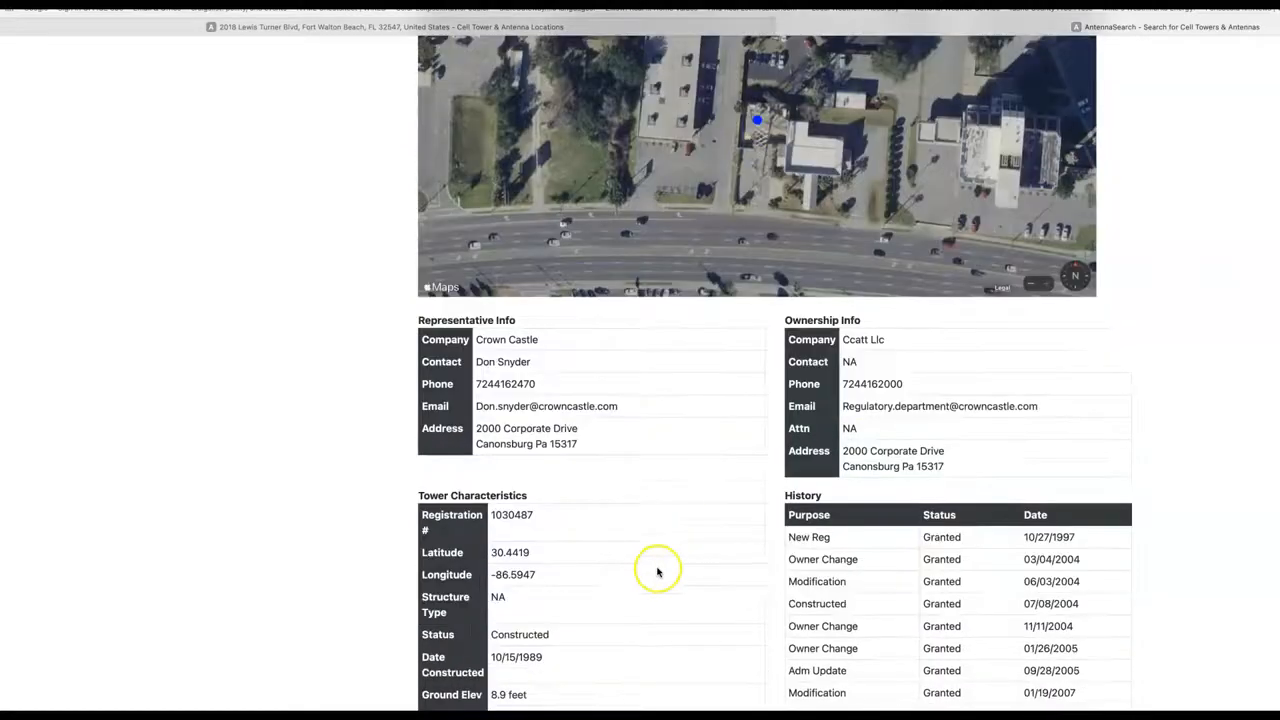
scroll(down, 3)
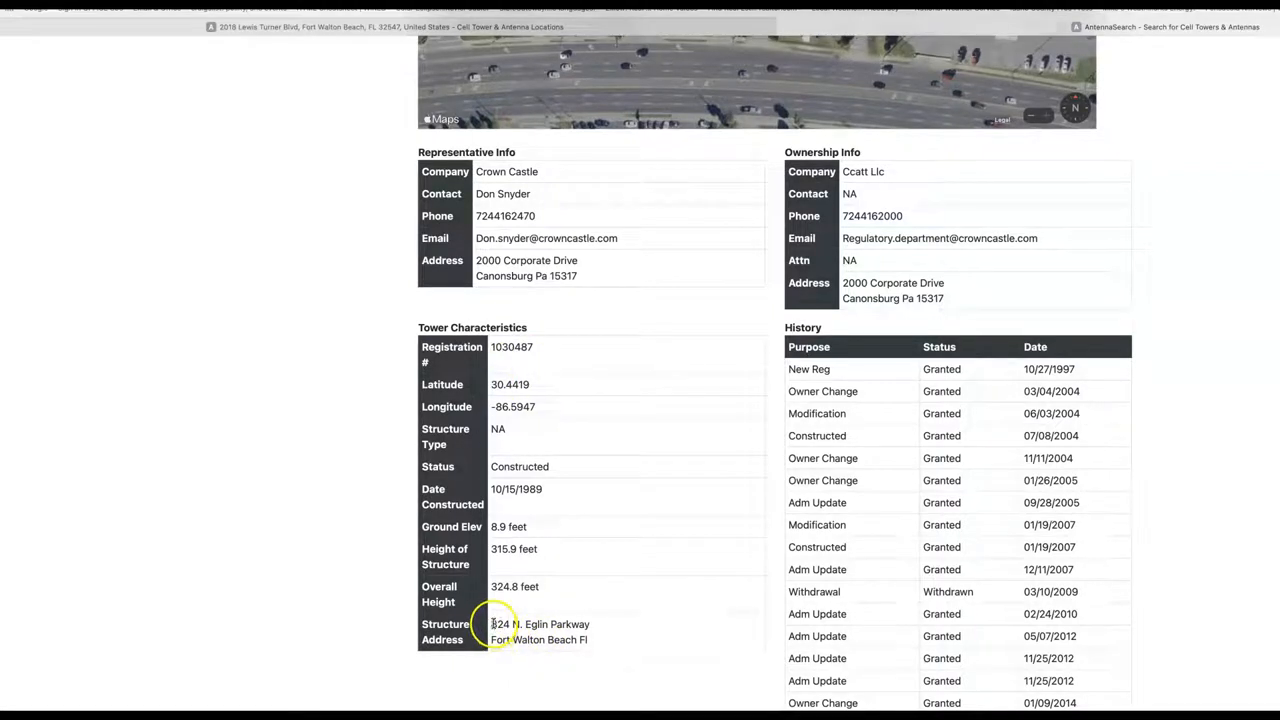
double_click(536, 624)
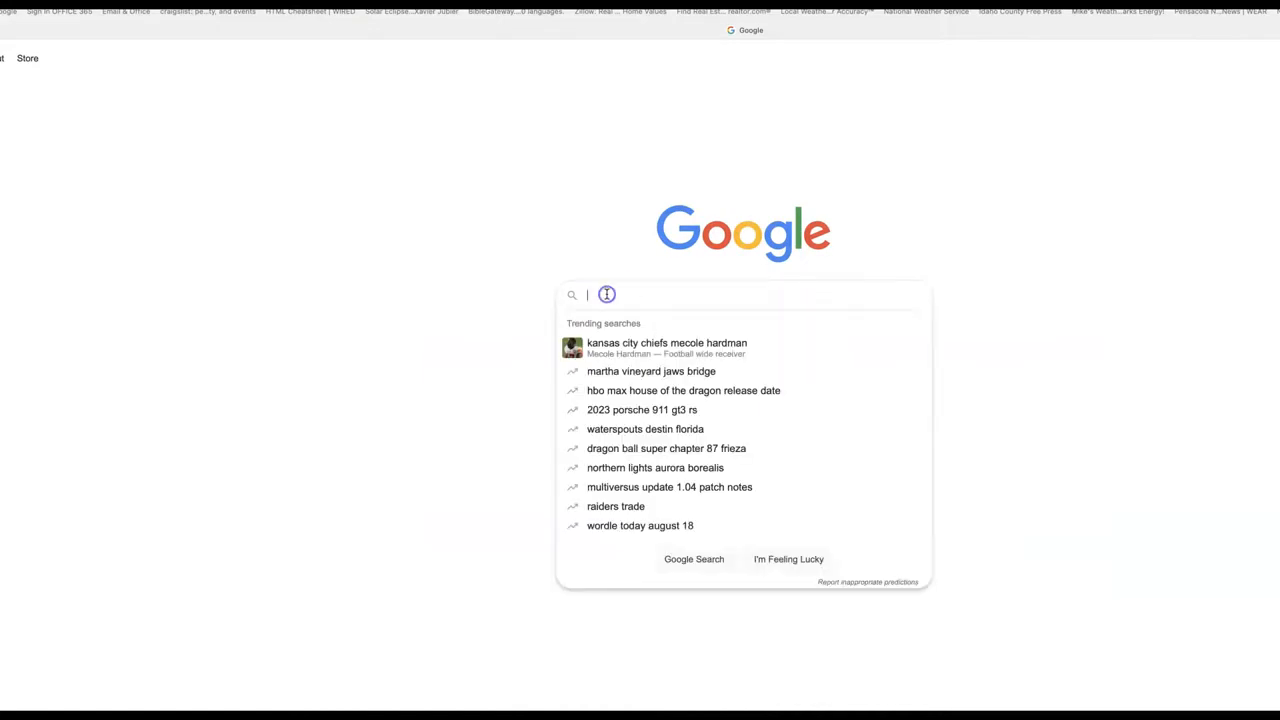
text(824 N. Eglin Parkway Fort Walton Beach Fl)
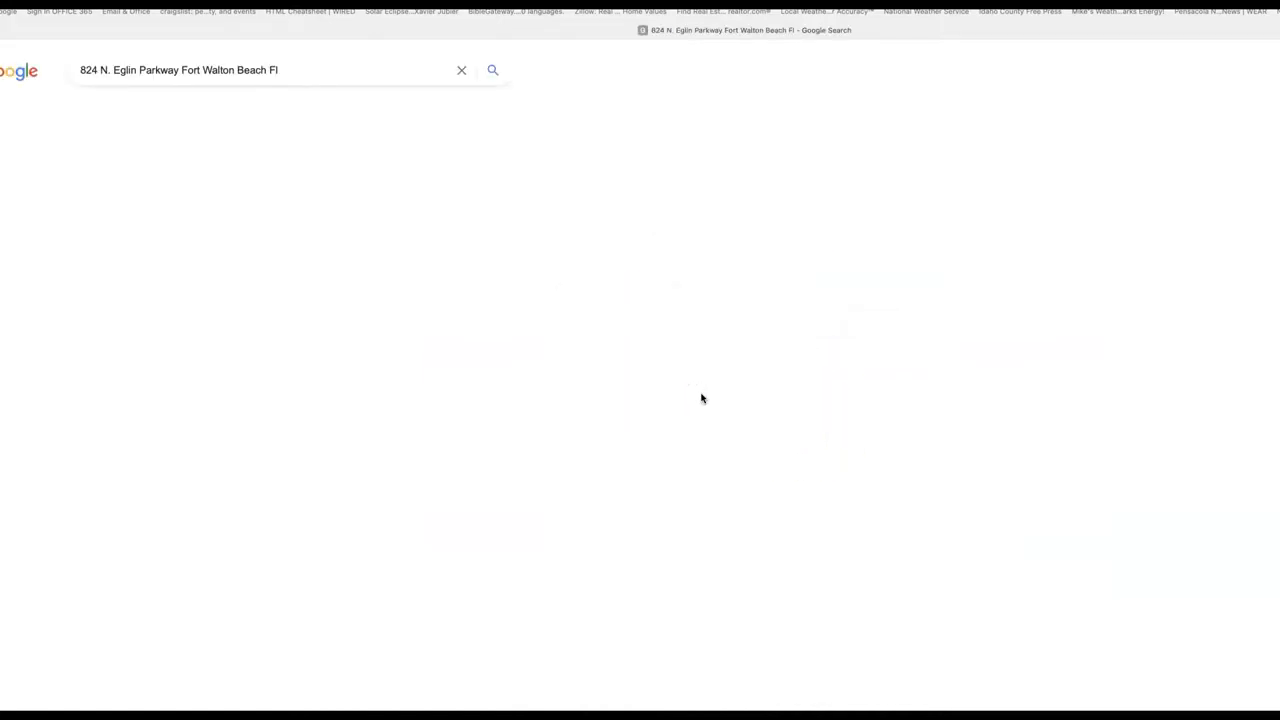
click(492, 70)
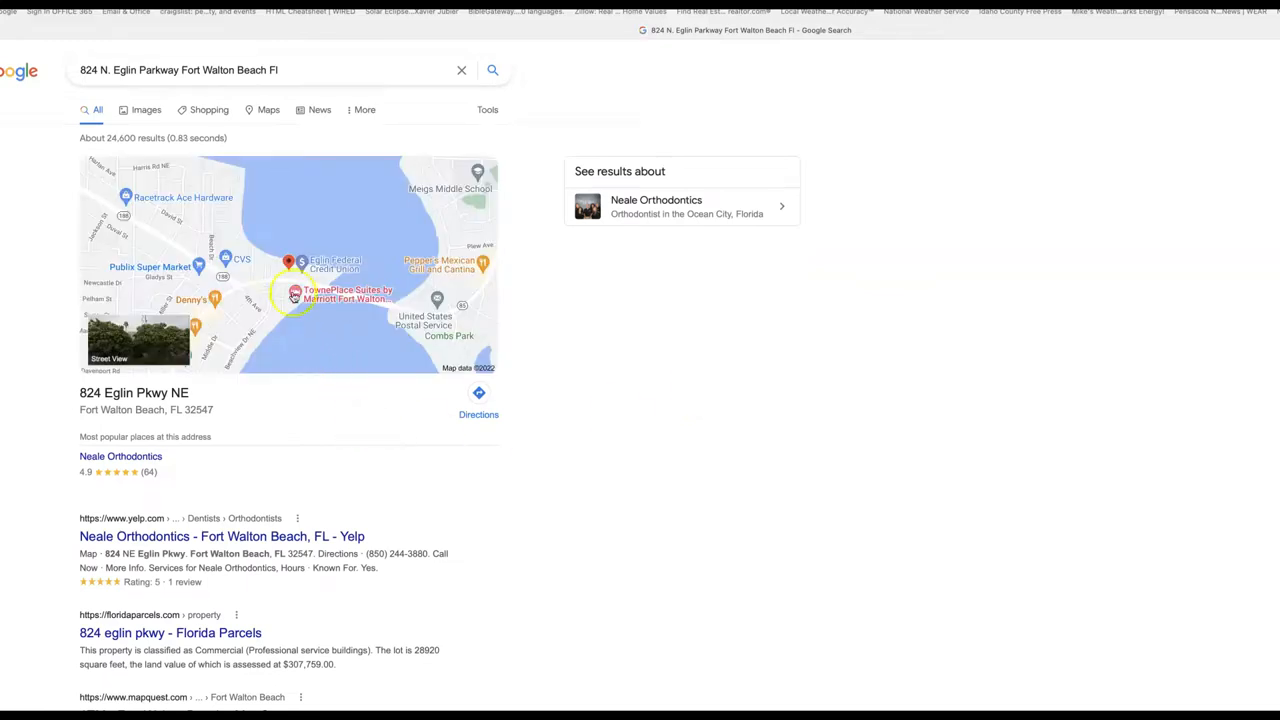
click(296, 296)
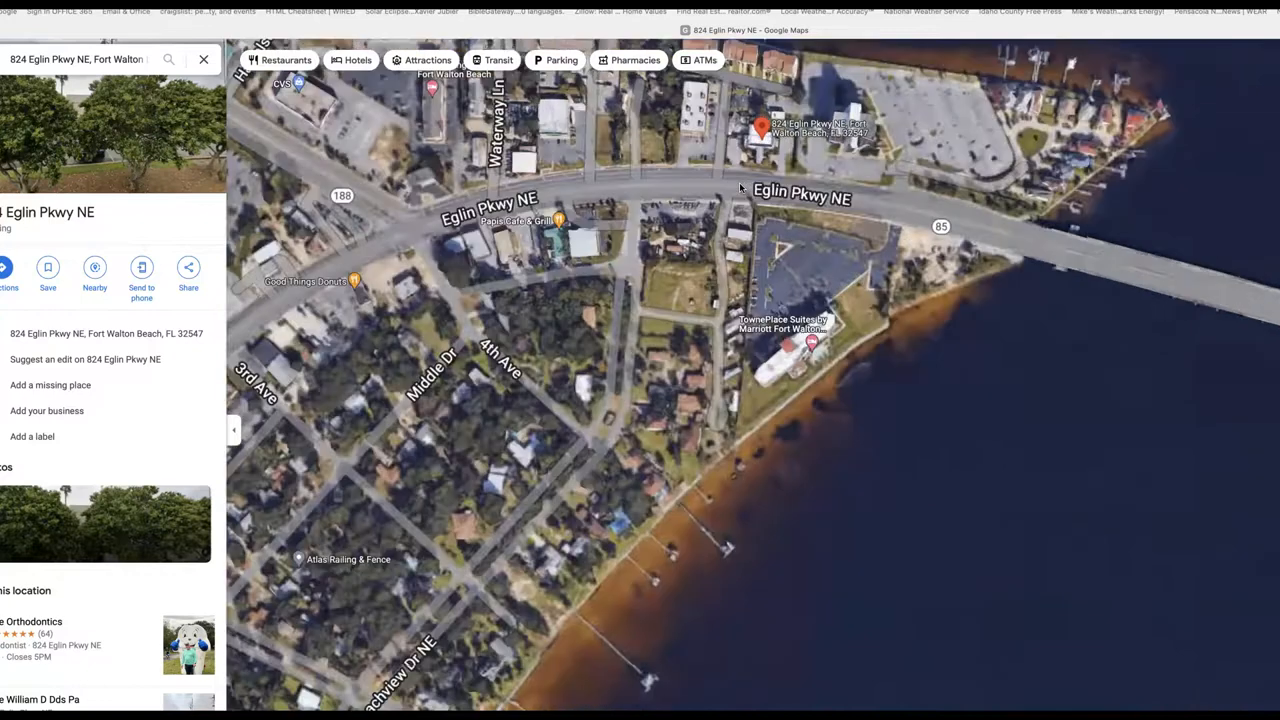
Enter Street View on Eglin Pkwy NE, move toward the orthodontist office, and look up at the lattice cell tower
click(736, 188)
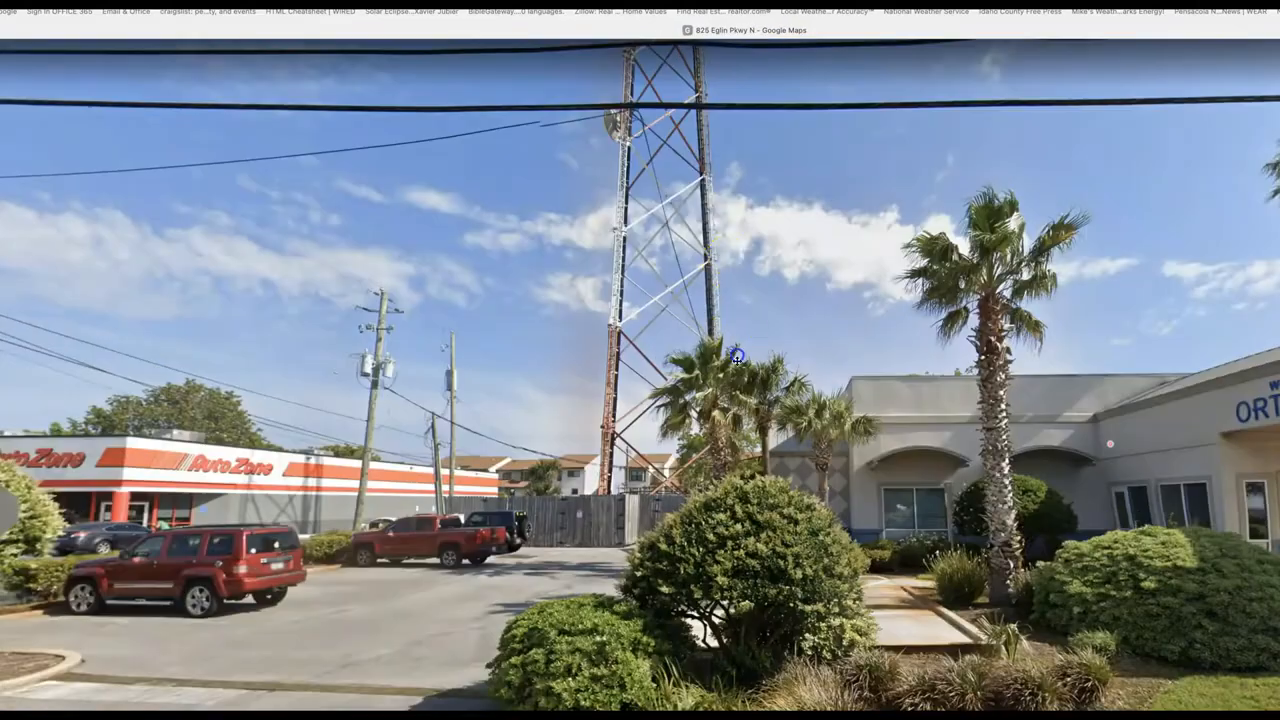
click(736, 356)
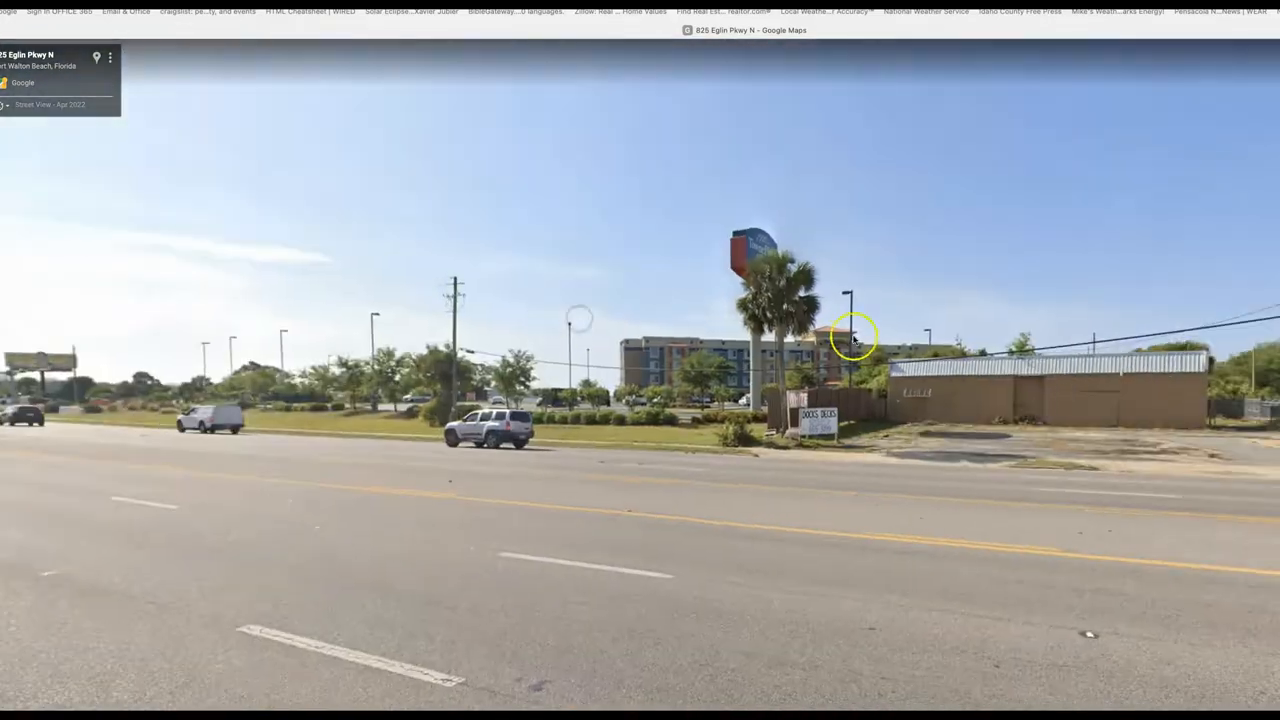
click(856, 336)
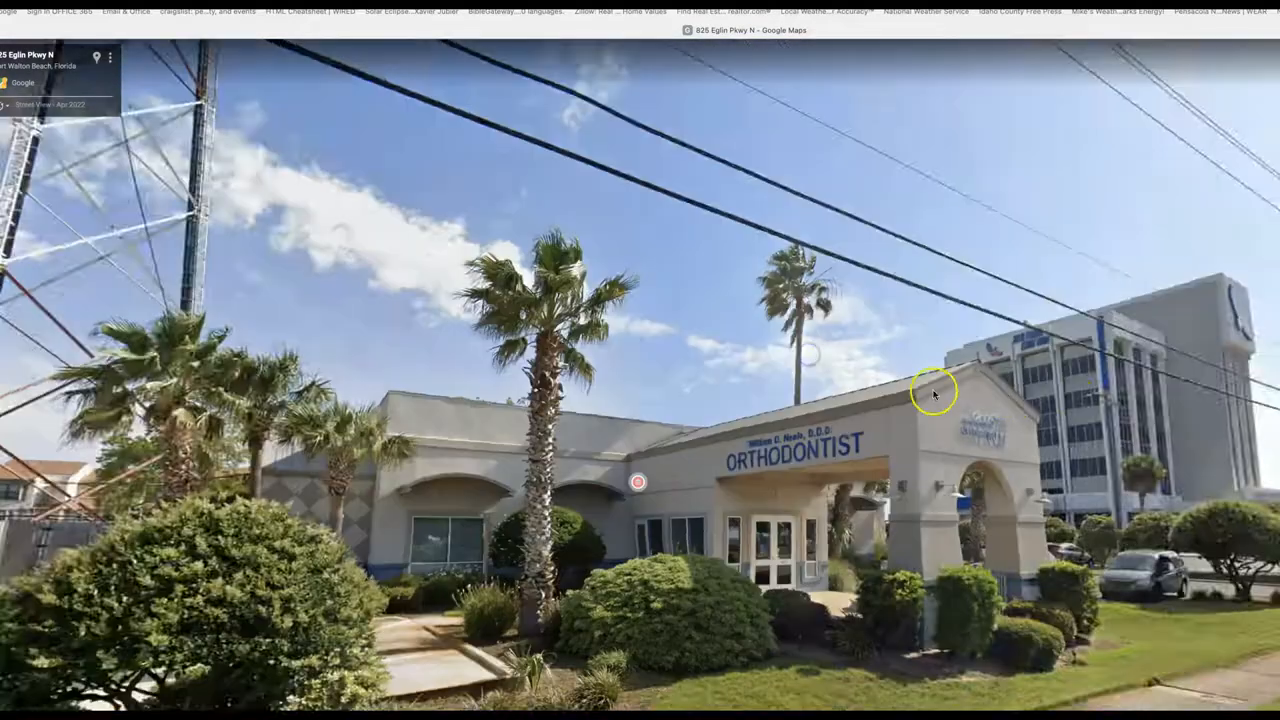
drag(932, 390, 960, 464)
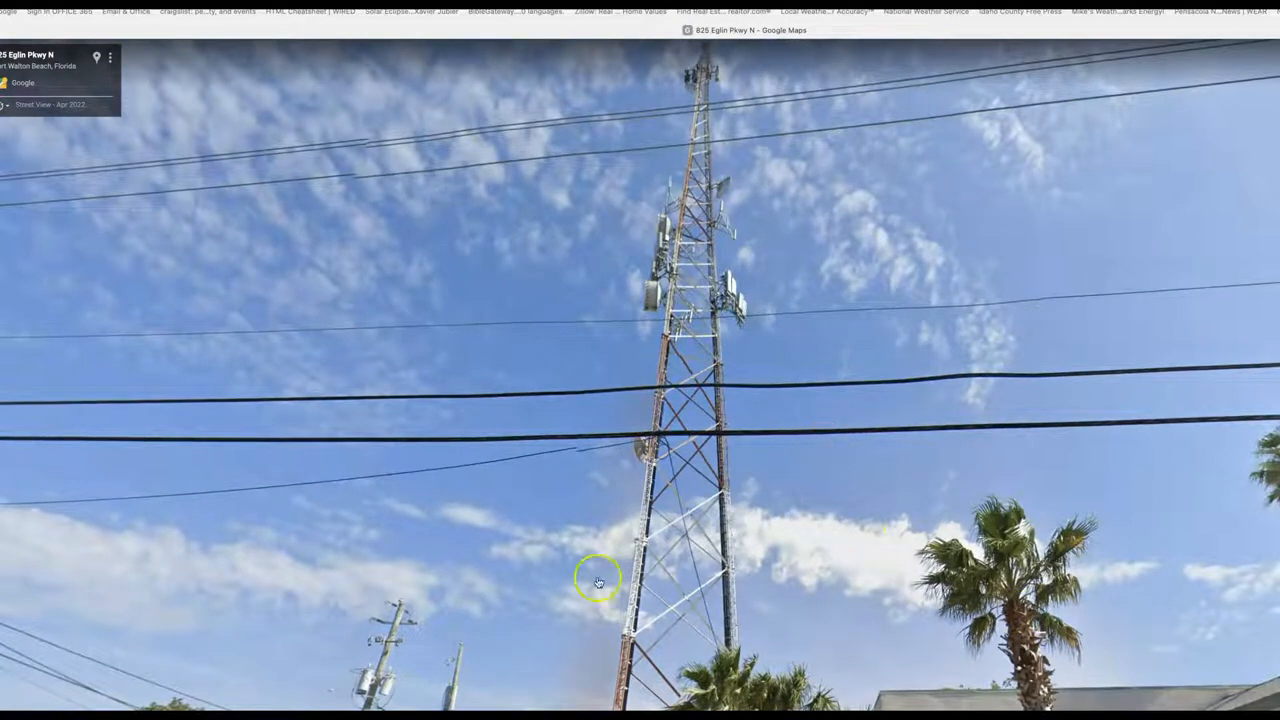
mouse_move(116, 124)
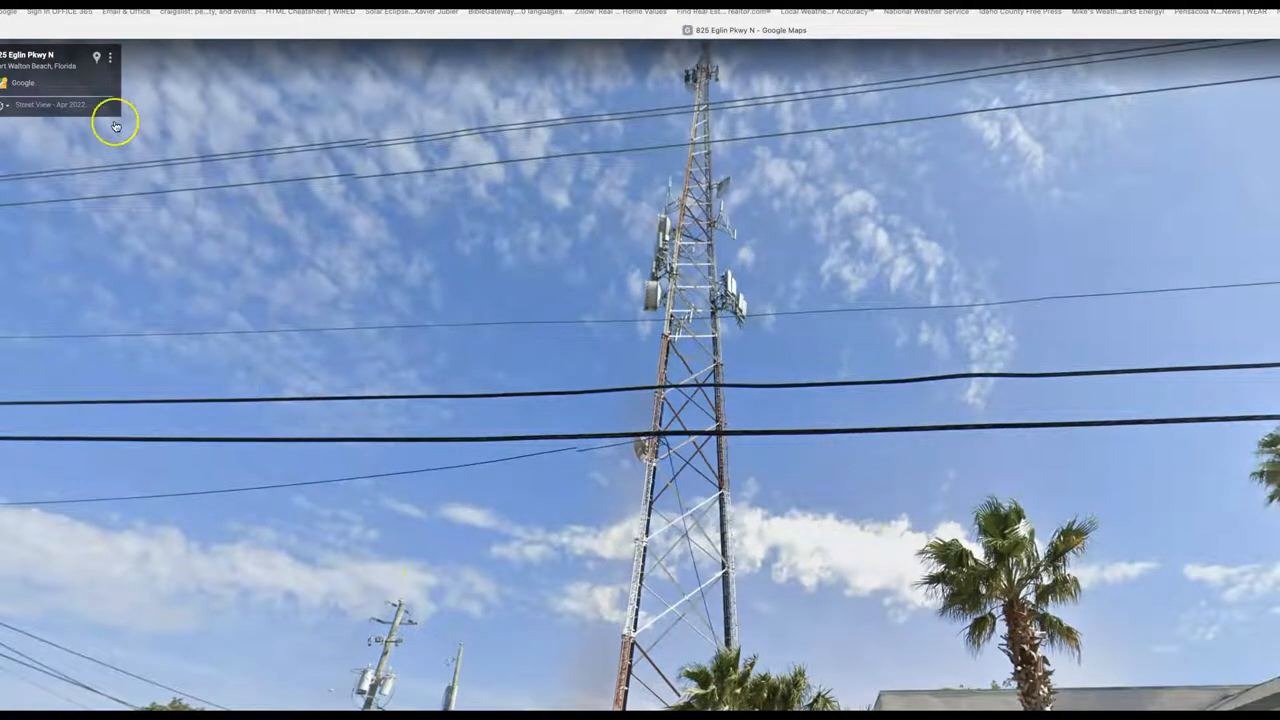